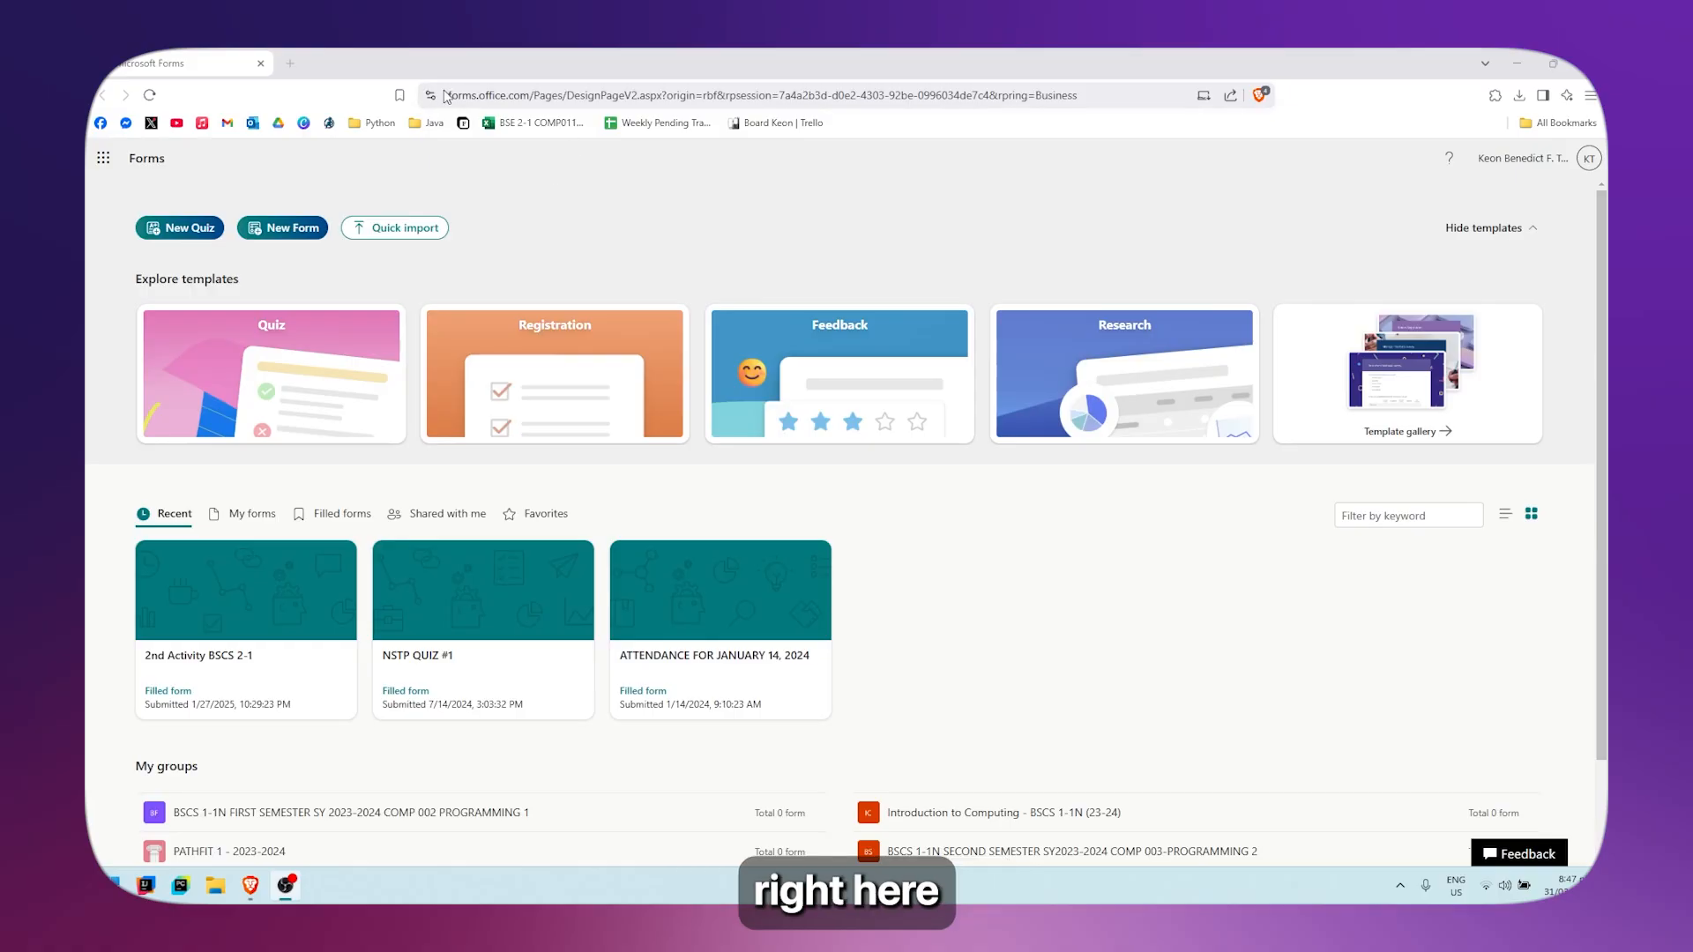
{"action": "mouse_move", "coordinate": [1100, 720]}
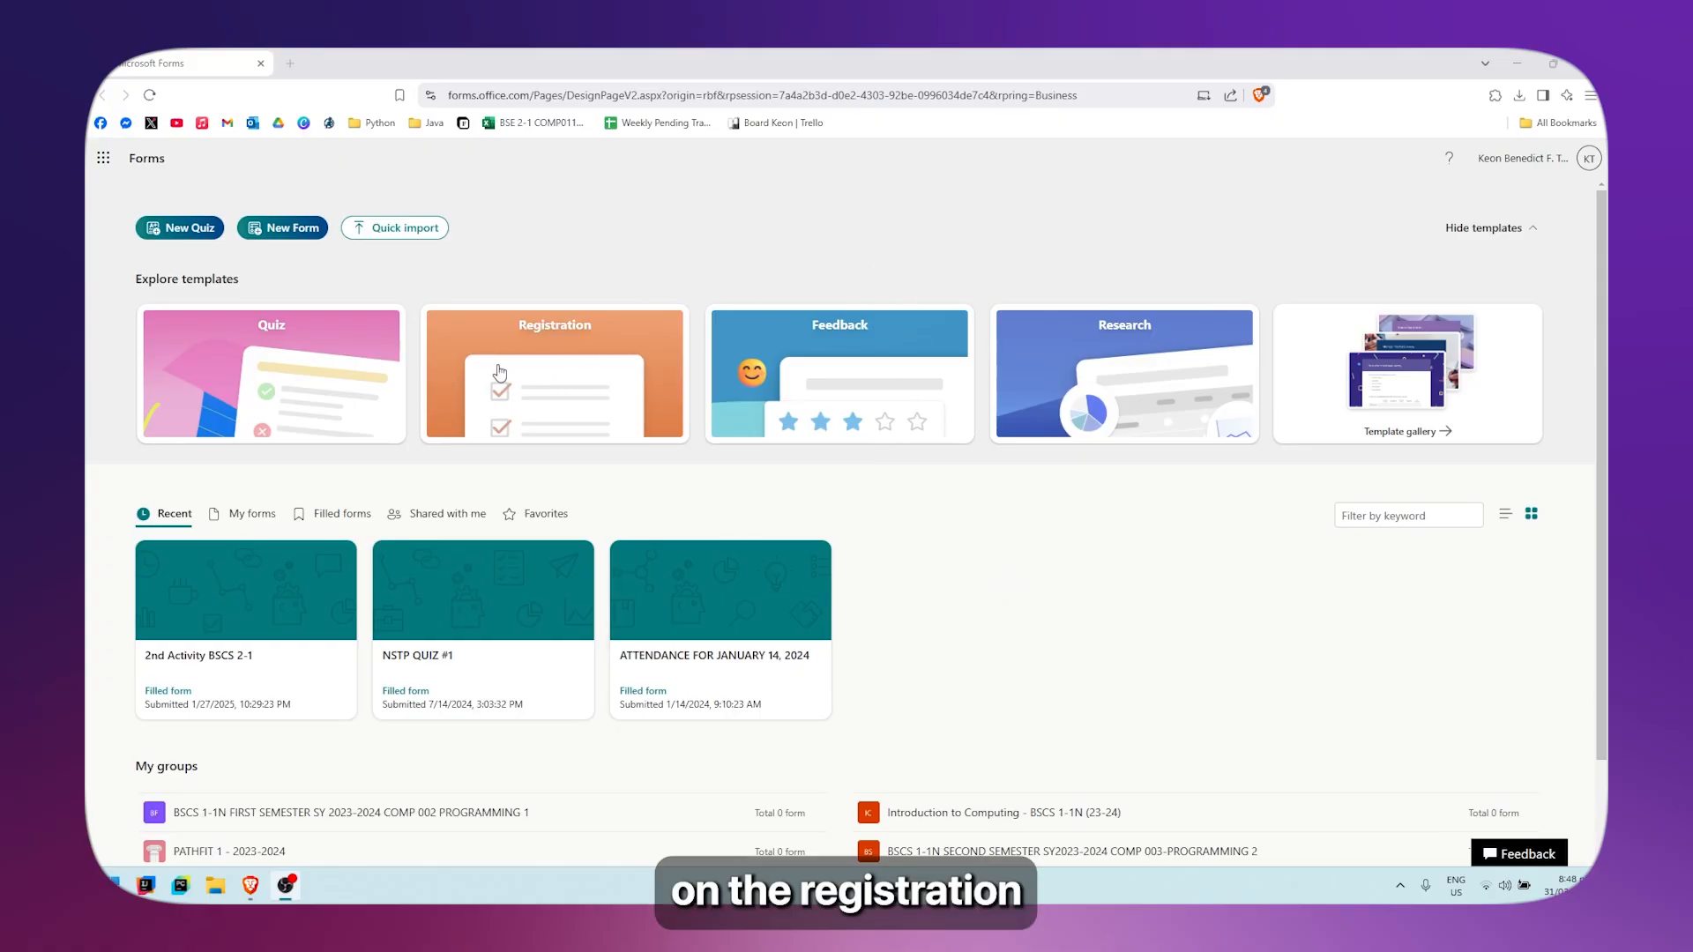
Start a new form from the Registration template card on the Forms home page
{"action": "left_click", "coordinate": [553, 374]}
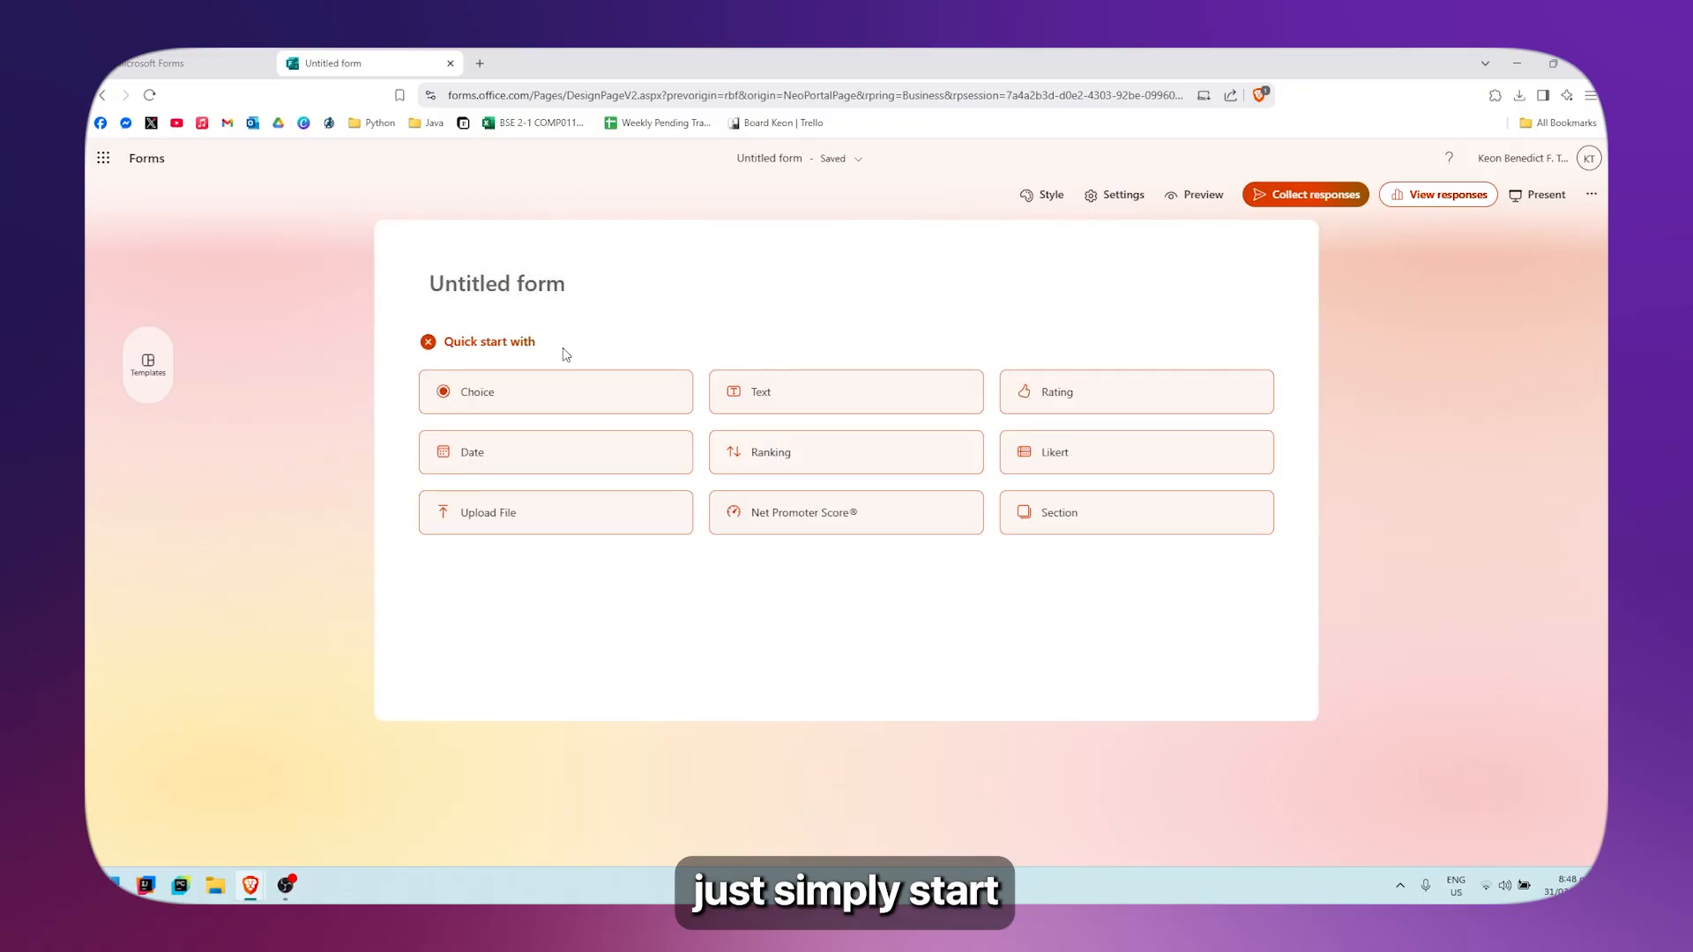
Apply the Event registration template from the Registration tab of the template gallery
{"action": "left_click", "coordinate": [497, 283]}
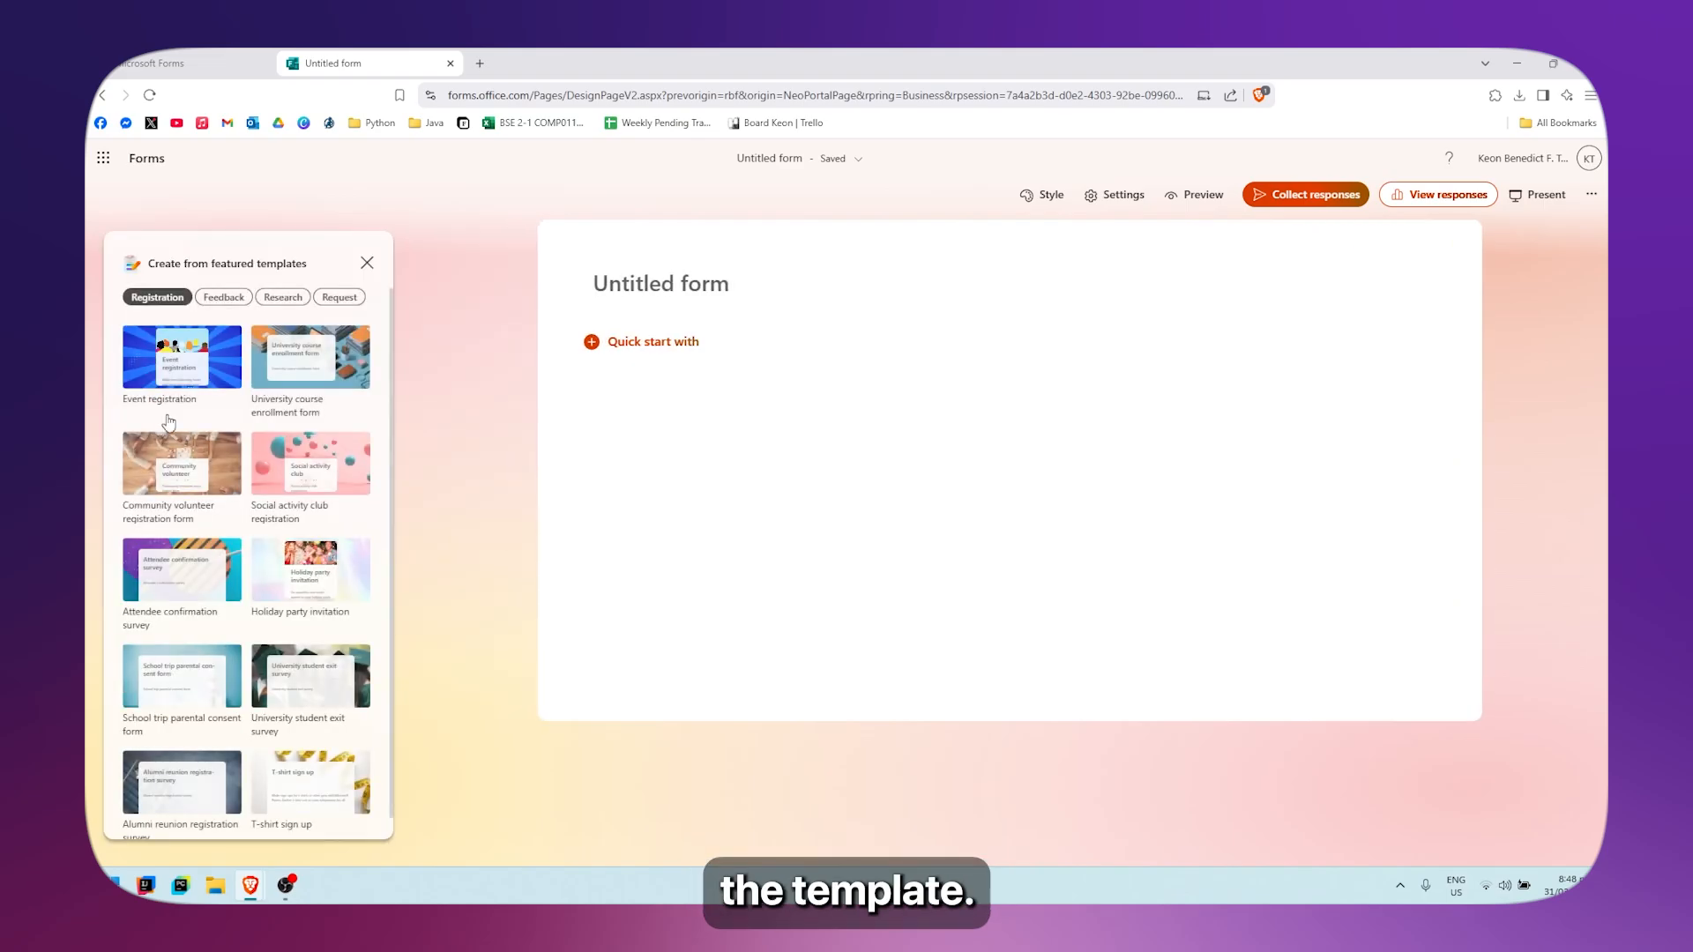
{"action": "scroll", "scroll_direction": "down", "scroll_amount": 3}
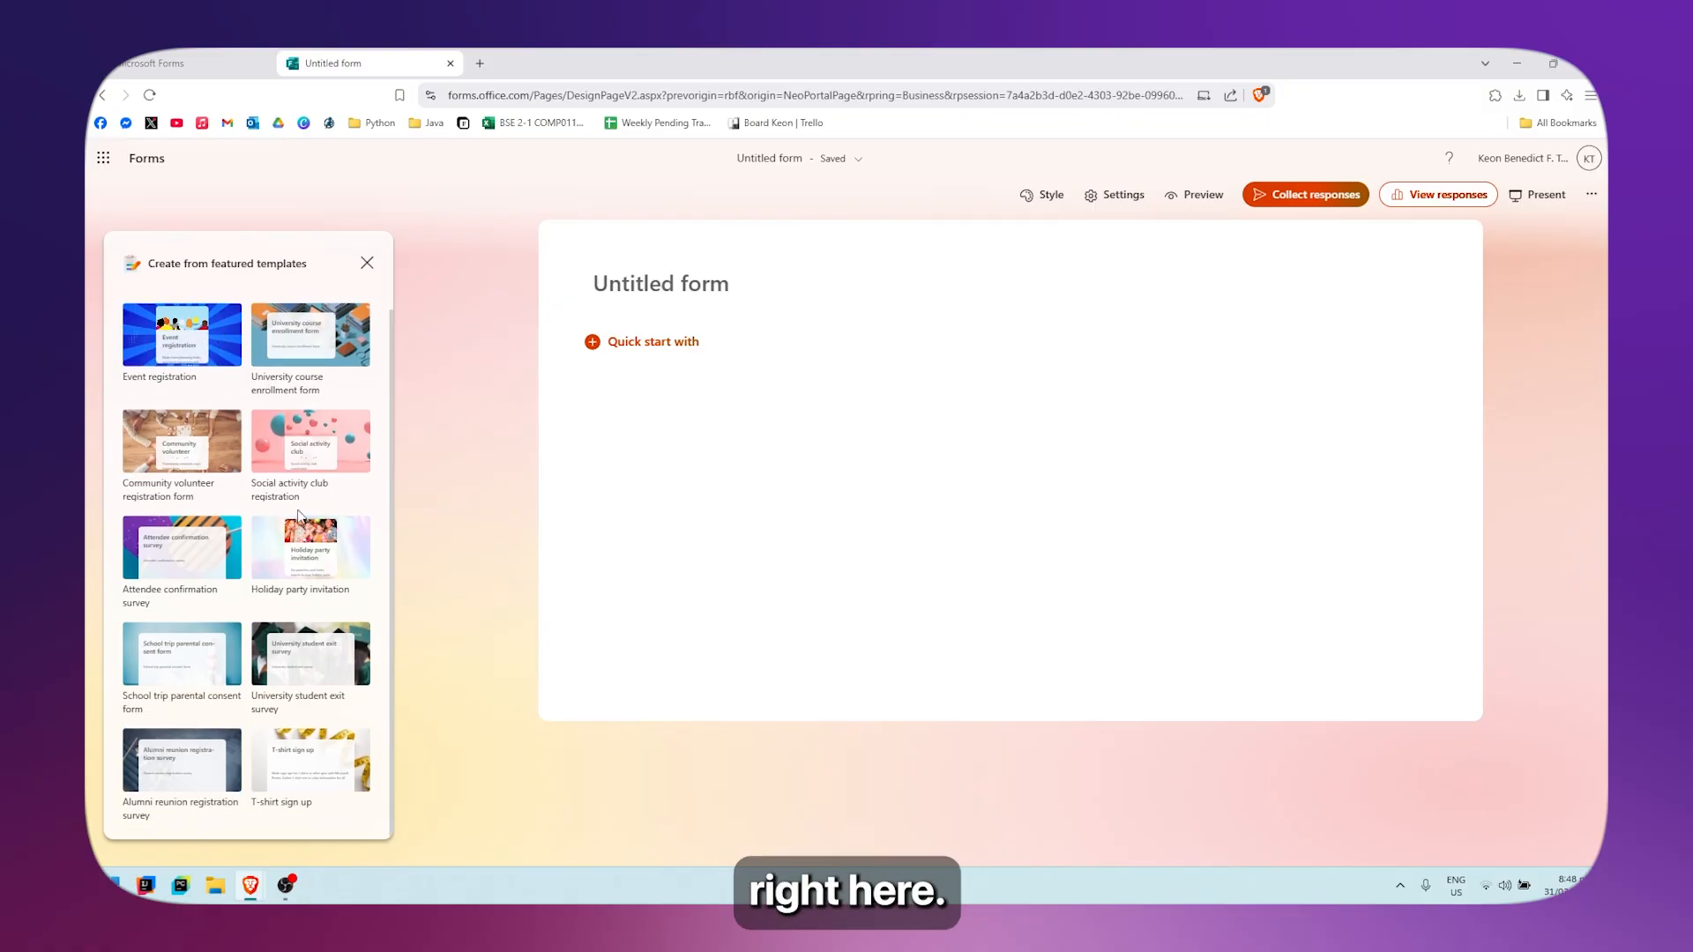
{"action": "mouse_move", "coordinate": [208, 580]}
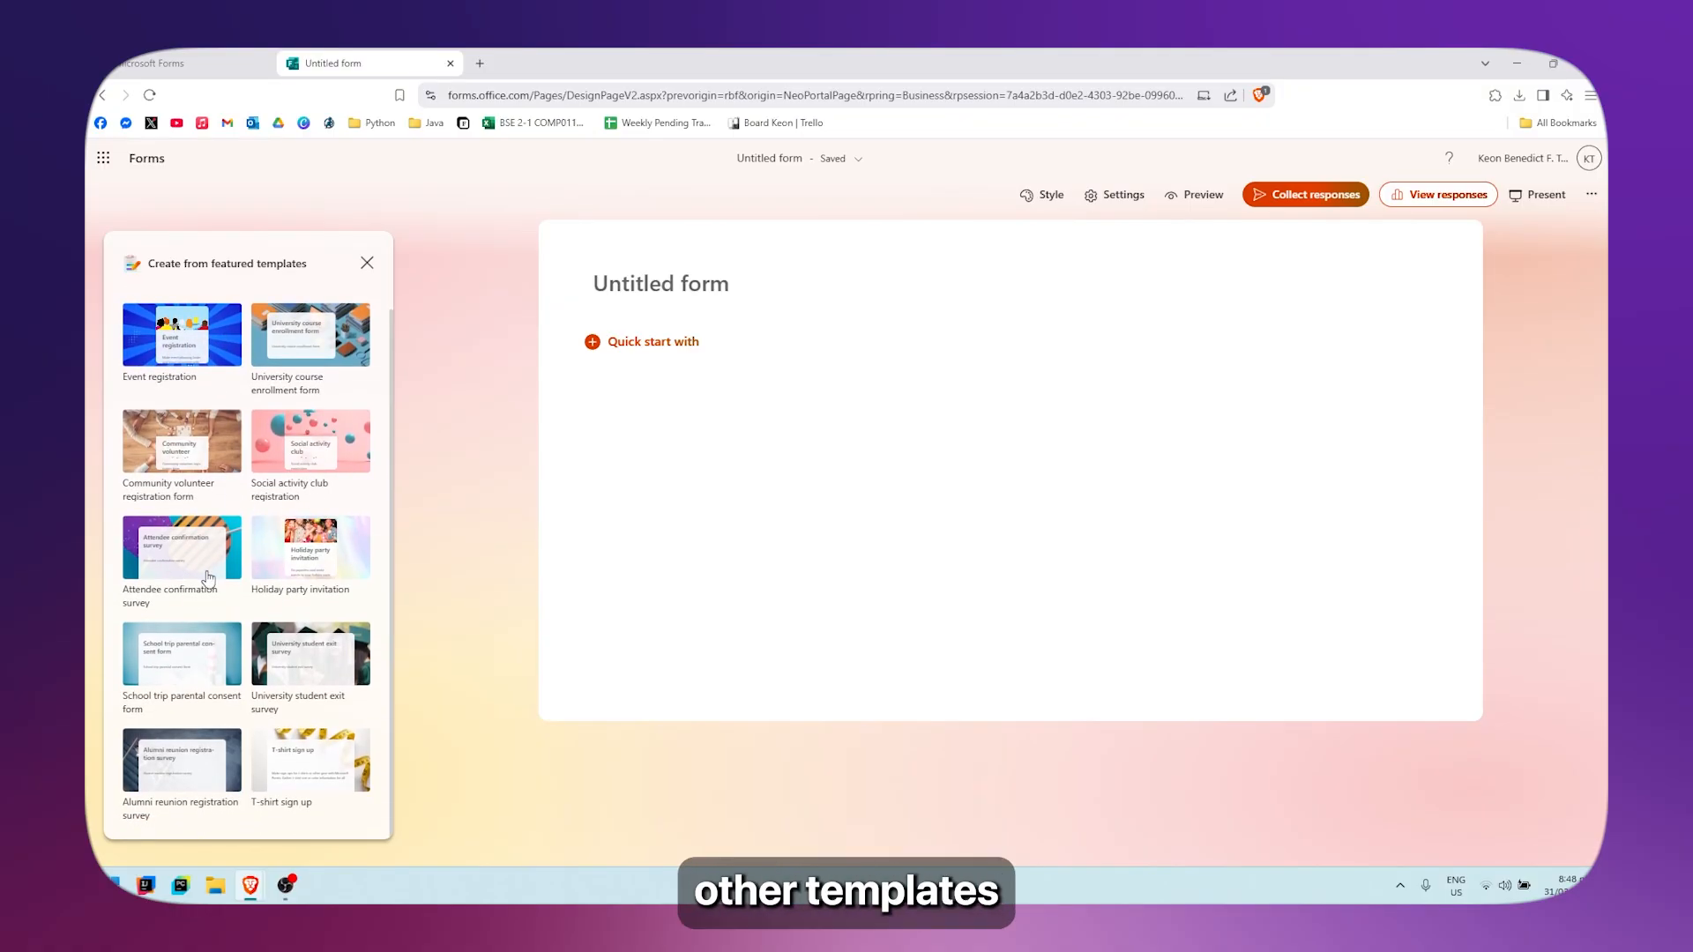
{"action": "mouse_move", "coordinate": [213, 506]}
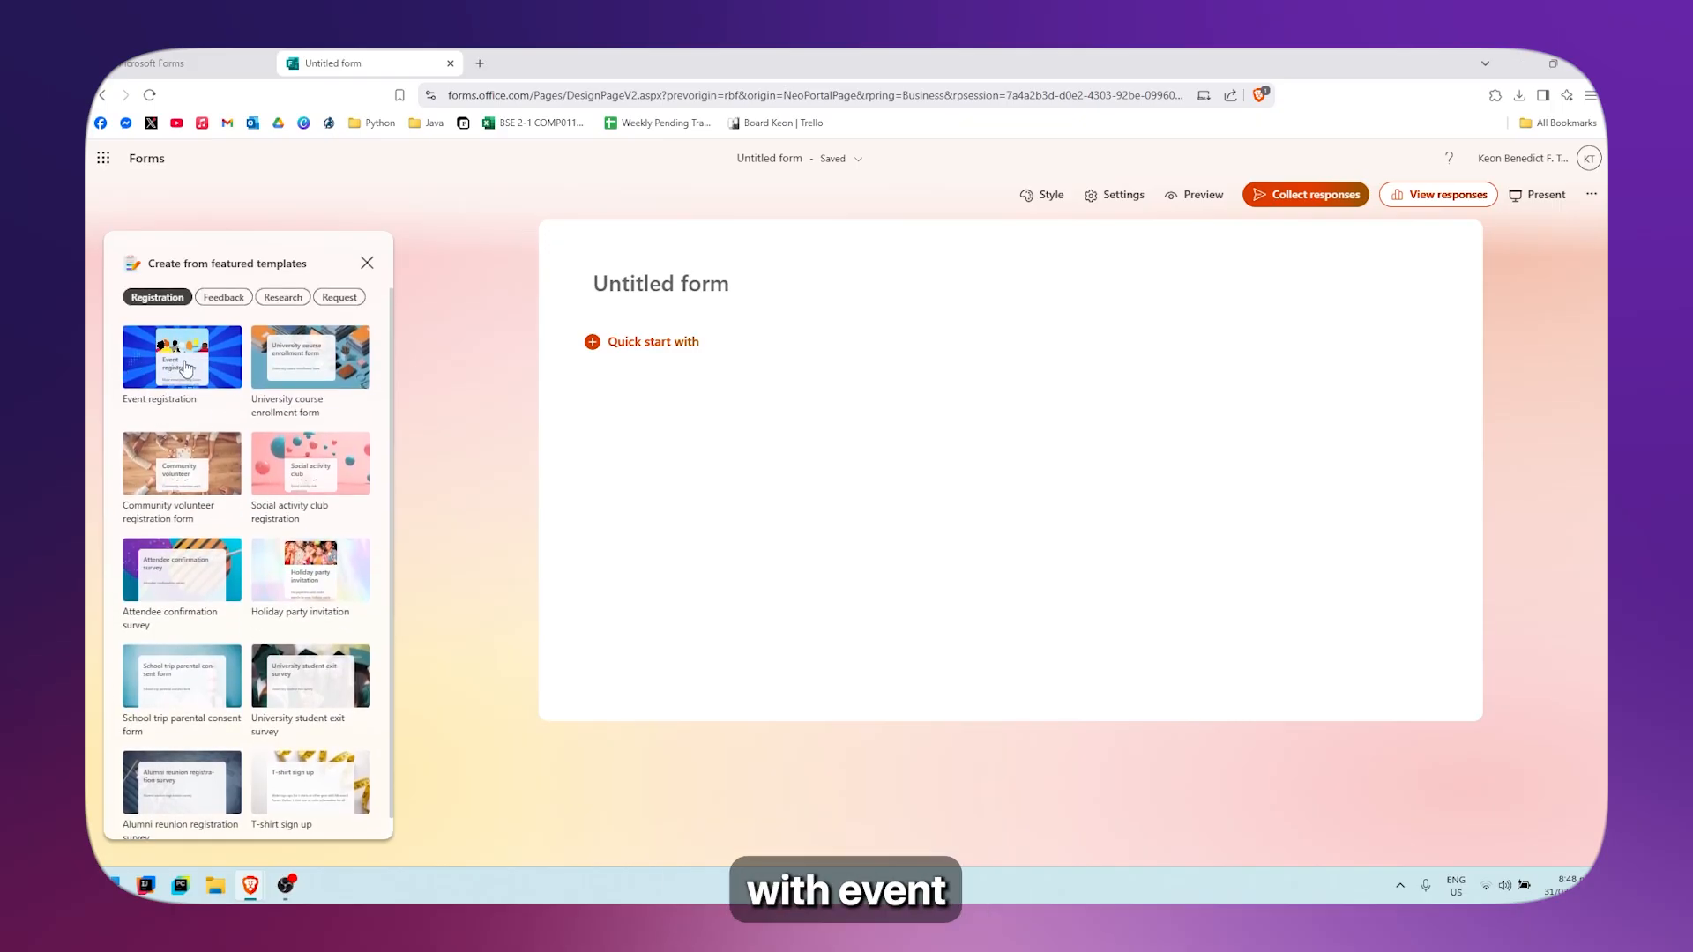
{"action": "left_click", "coordinate": [182, 357]}
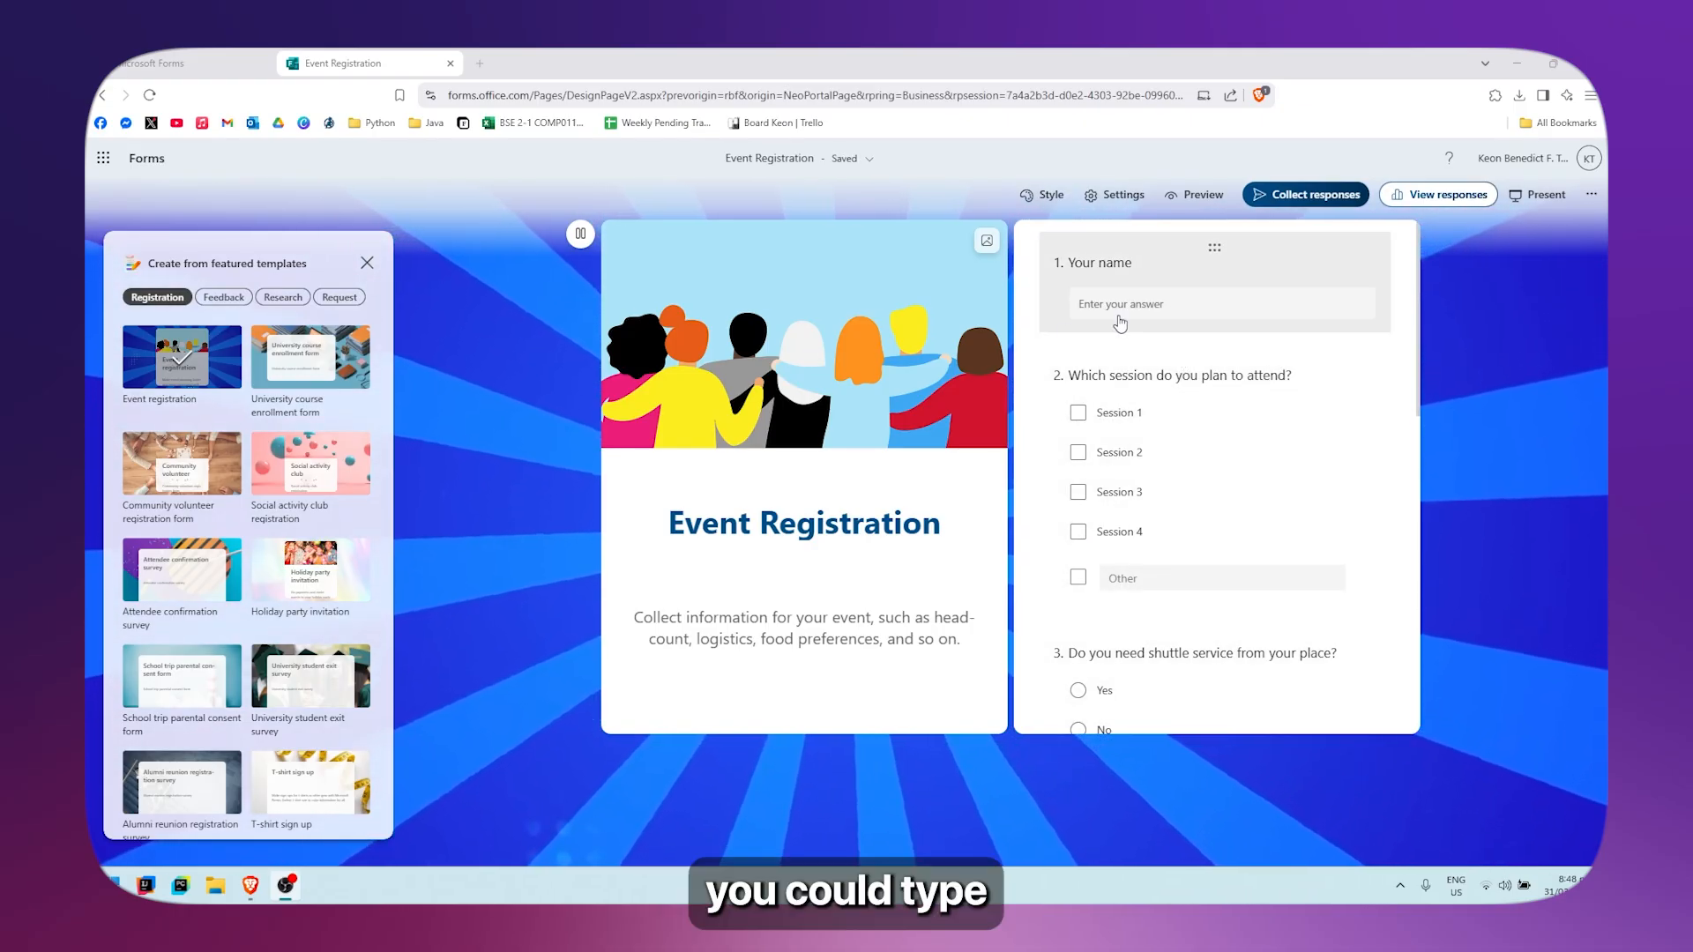
Close the template pane and select the session-choice question and question 6 for editing
{"action": "left_click", "coordinate": [367, 263]}
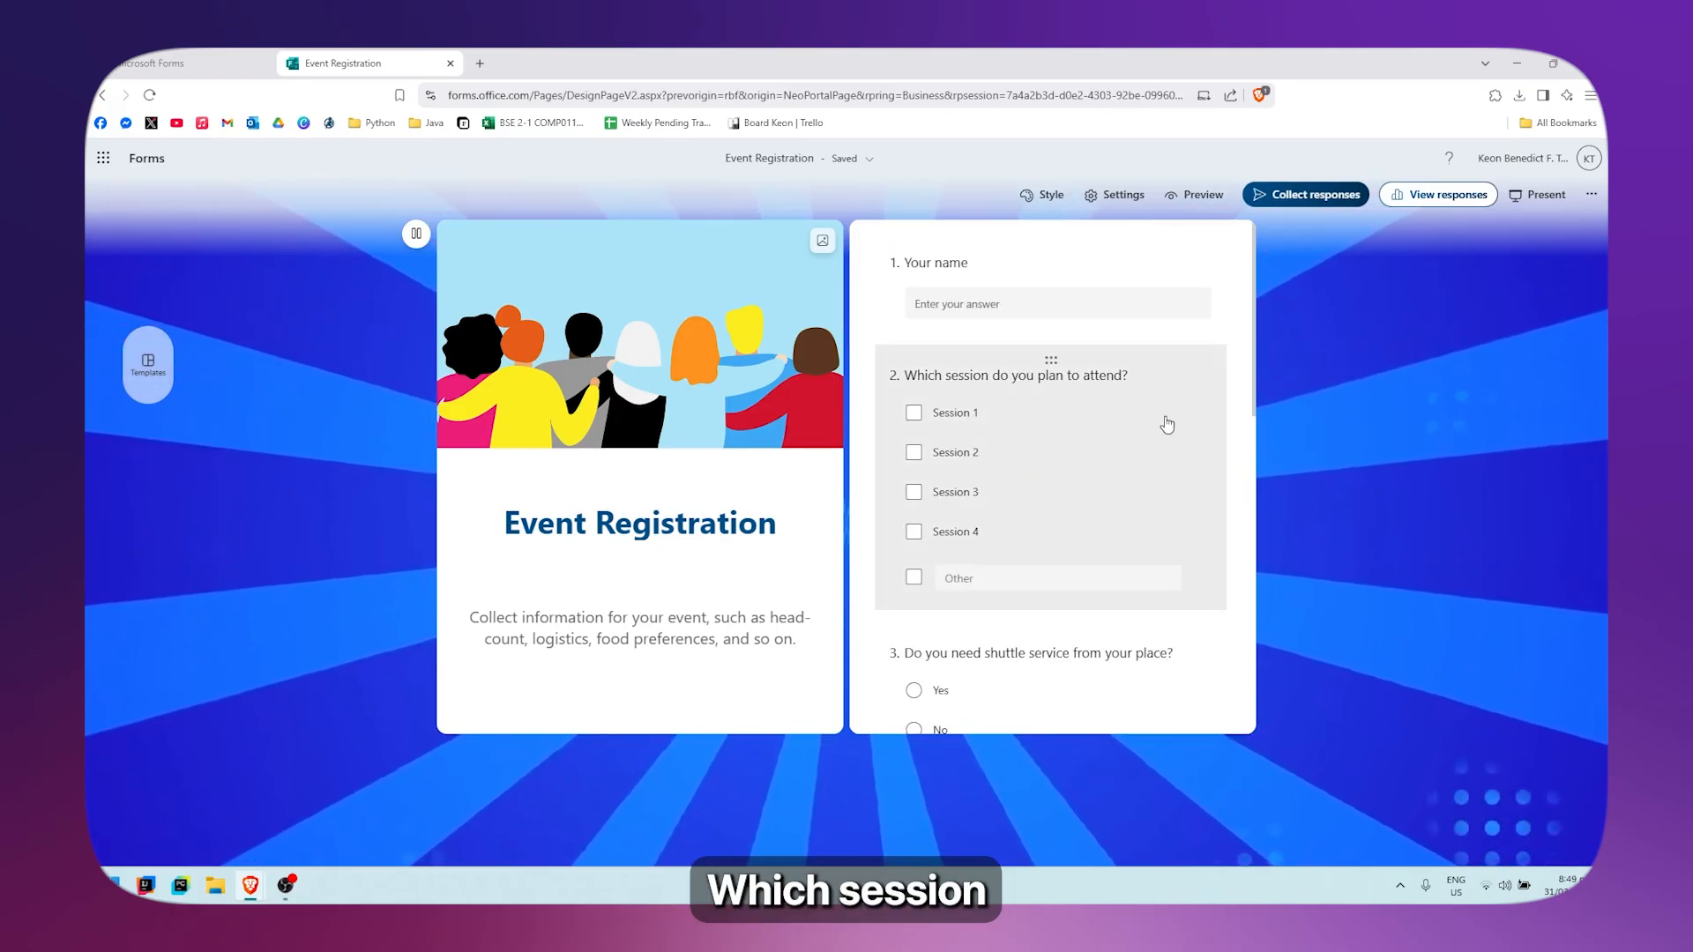
{"action": "left_click", "coordinate": [1008, 374]}
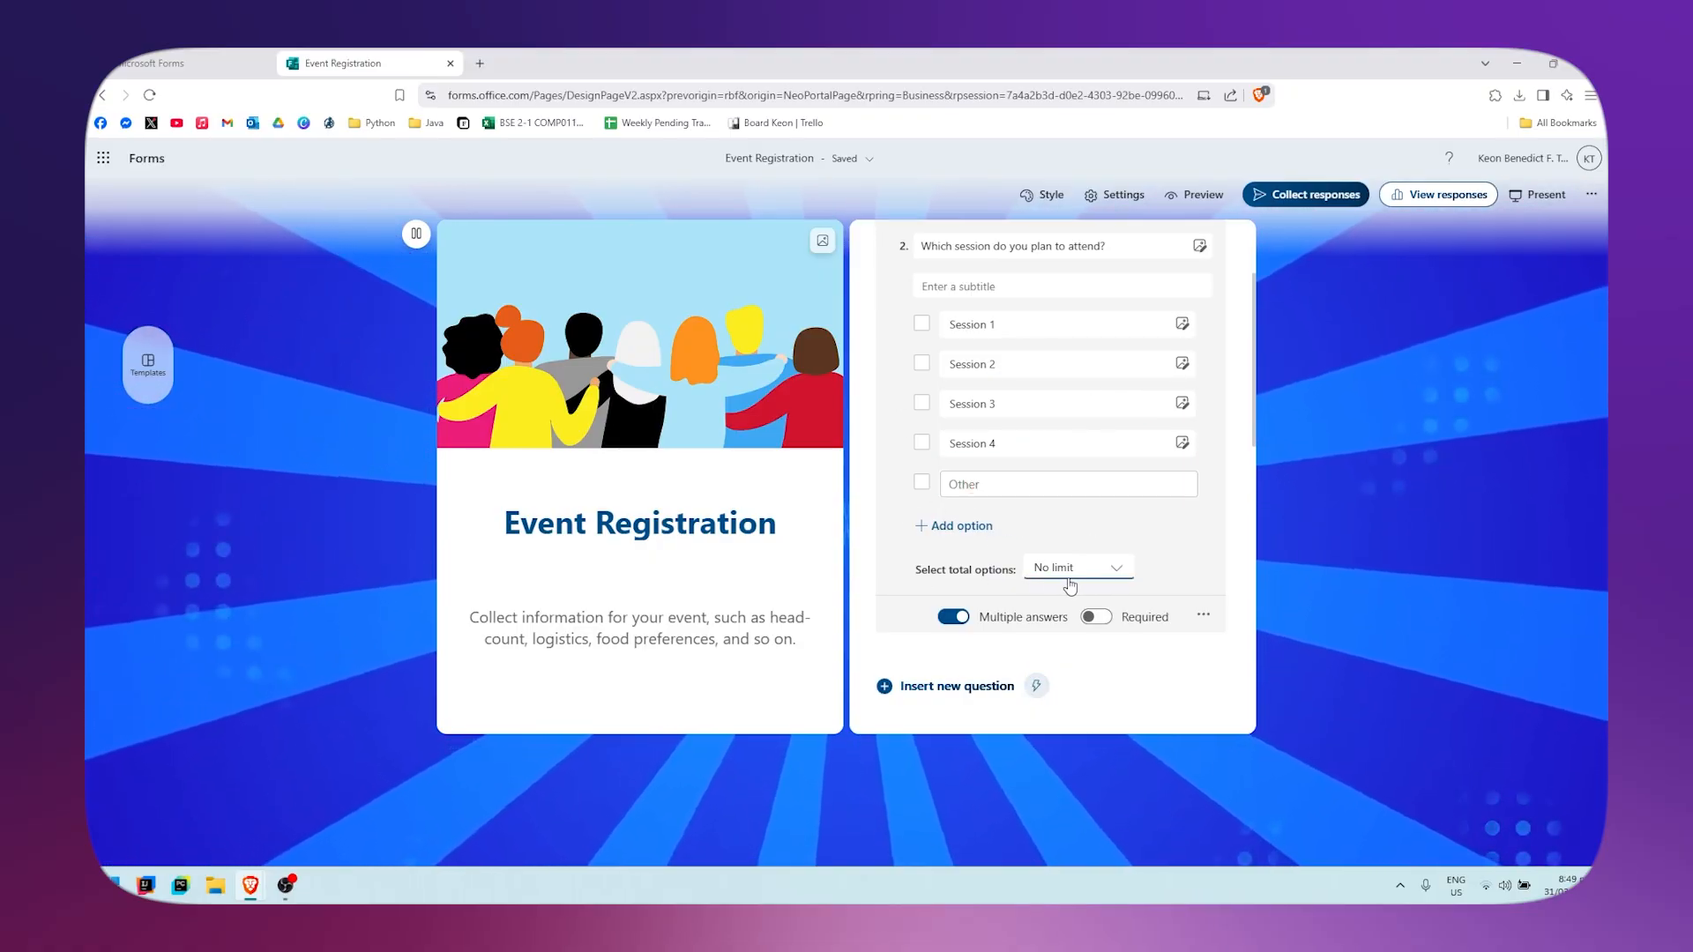
{"action": "left_click", "coordinate": [1074, 567]}
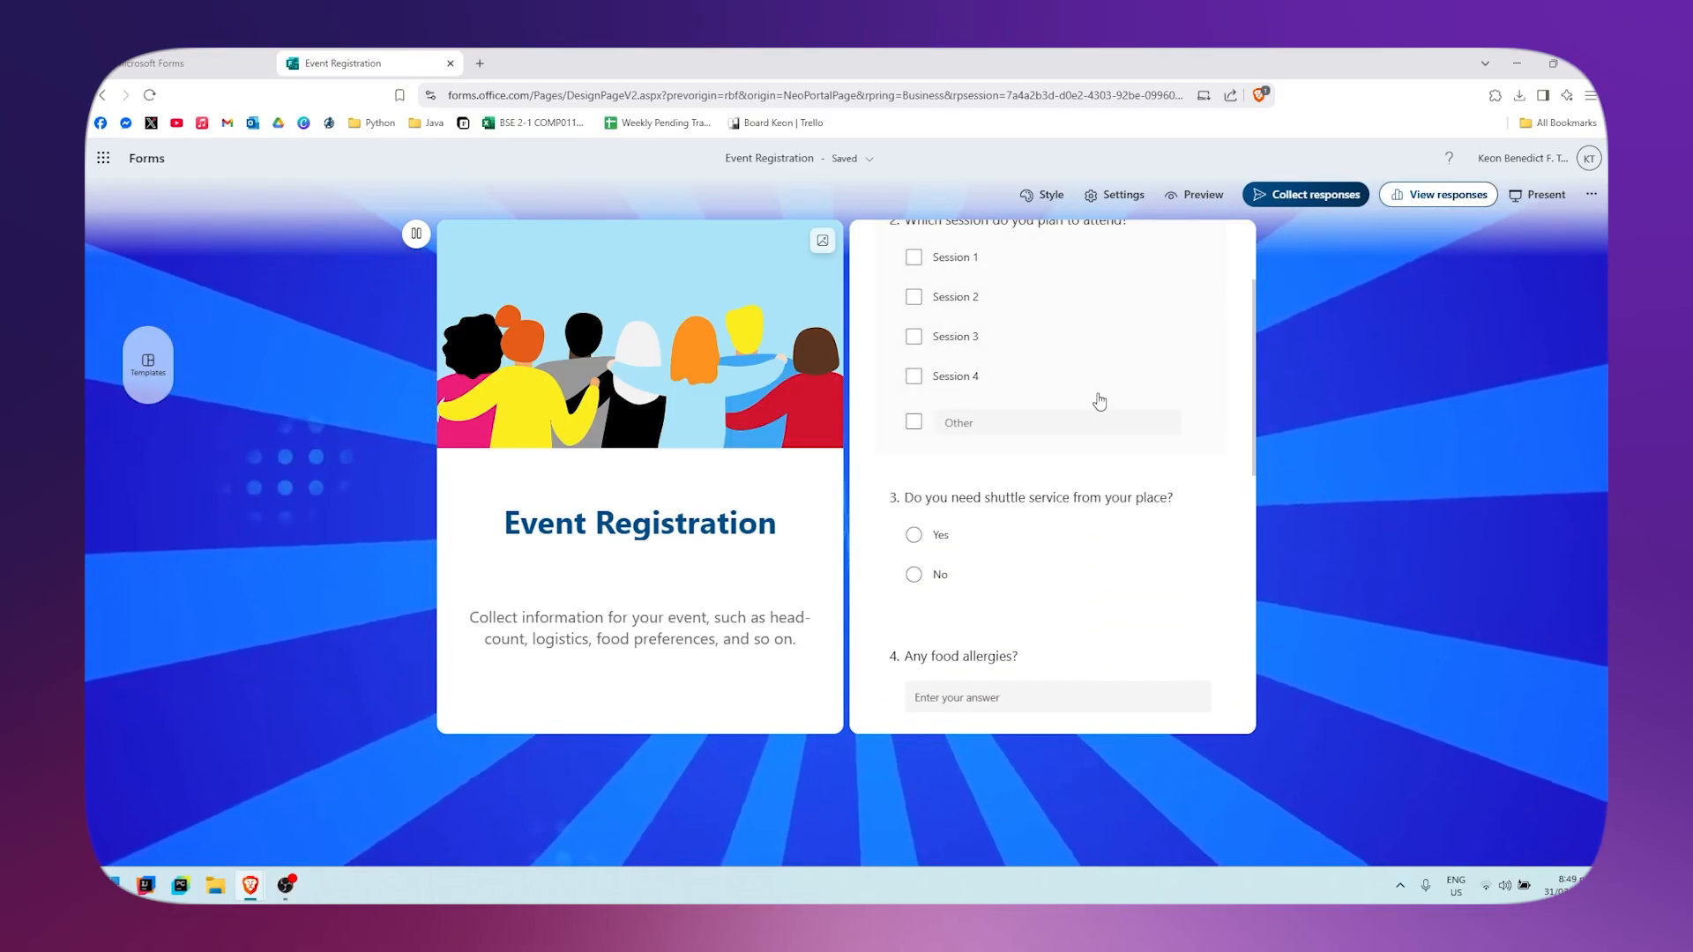
{"action": "scroll", "scroll_direction": "down", "scroll_amount": 3}
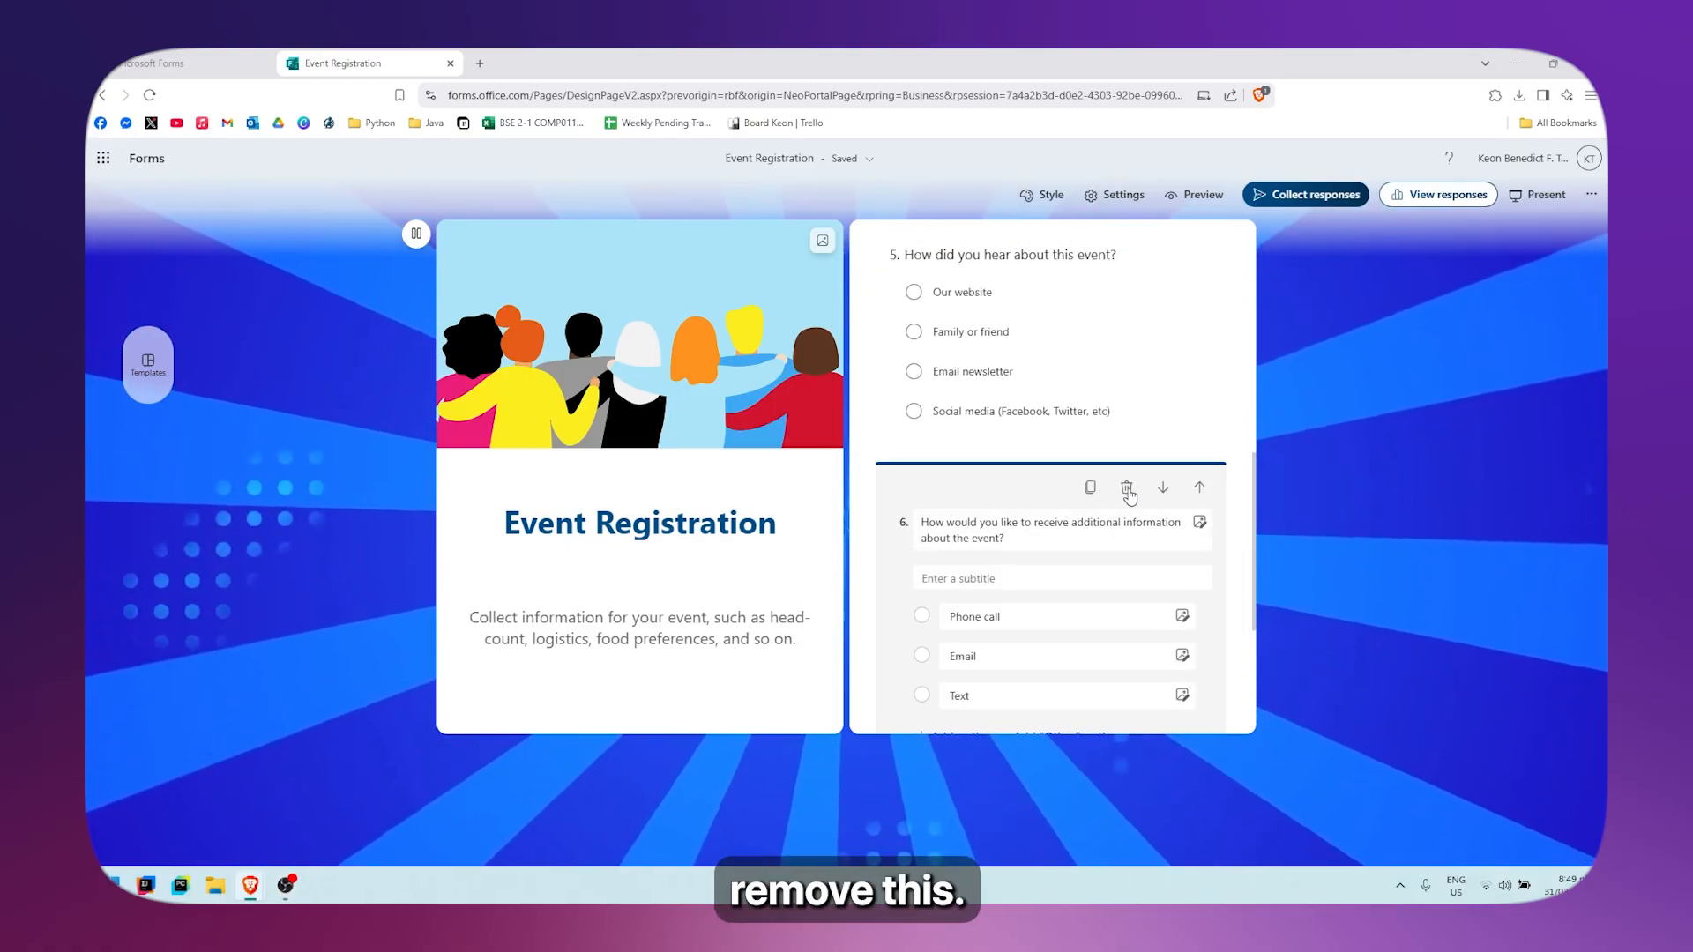
Delete the additional-information contact question, dismiss recommended questions and show the new question types
{"action": "left_click", "coordinate": [1126, 486]}
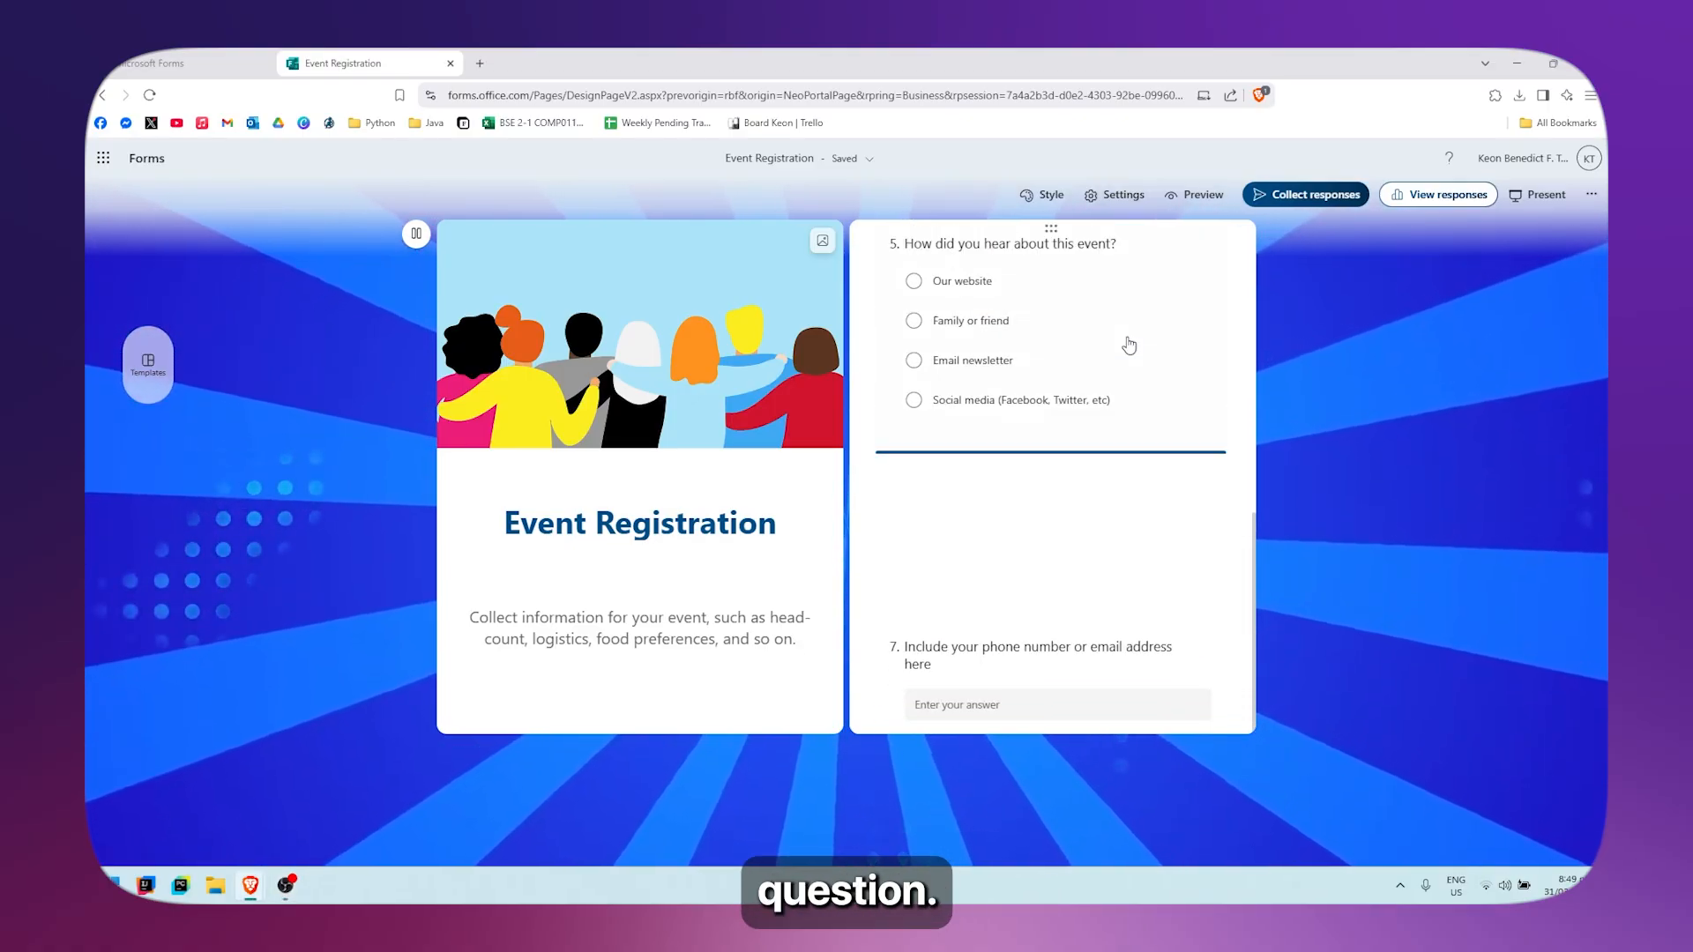
{"action": "scroll", "scroll_direction": "up", "scroll_amount": 3}
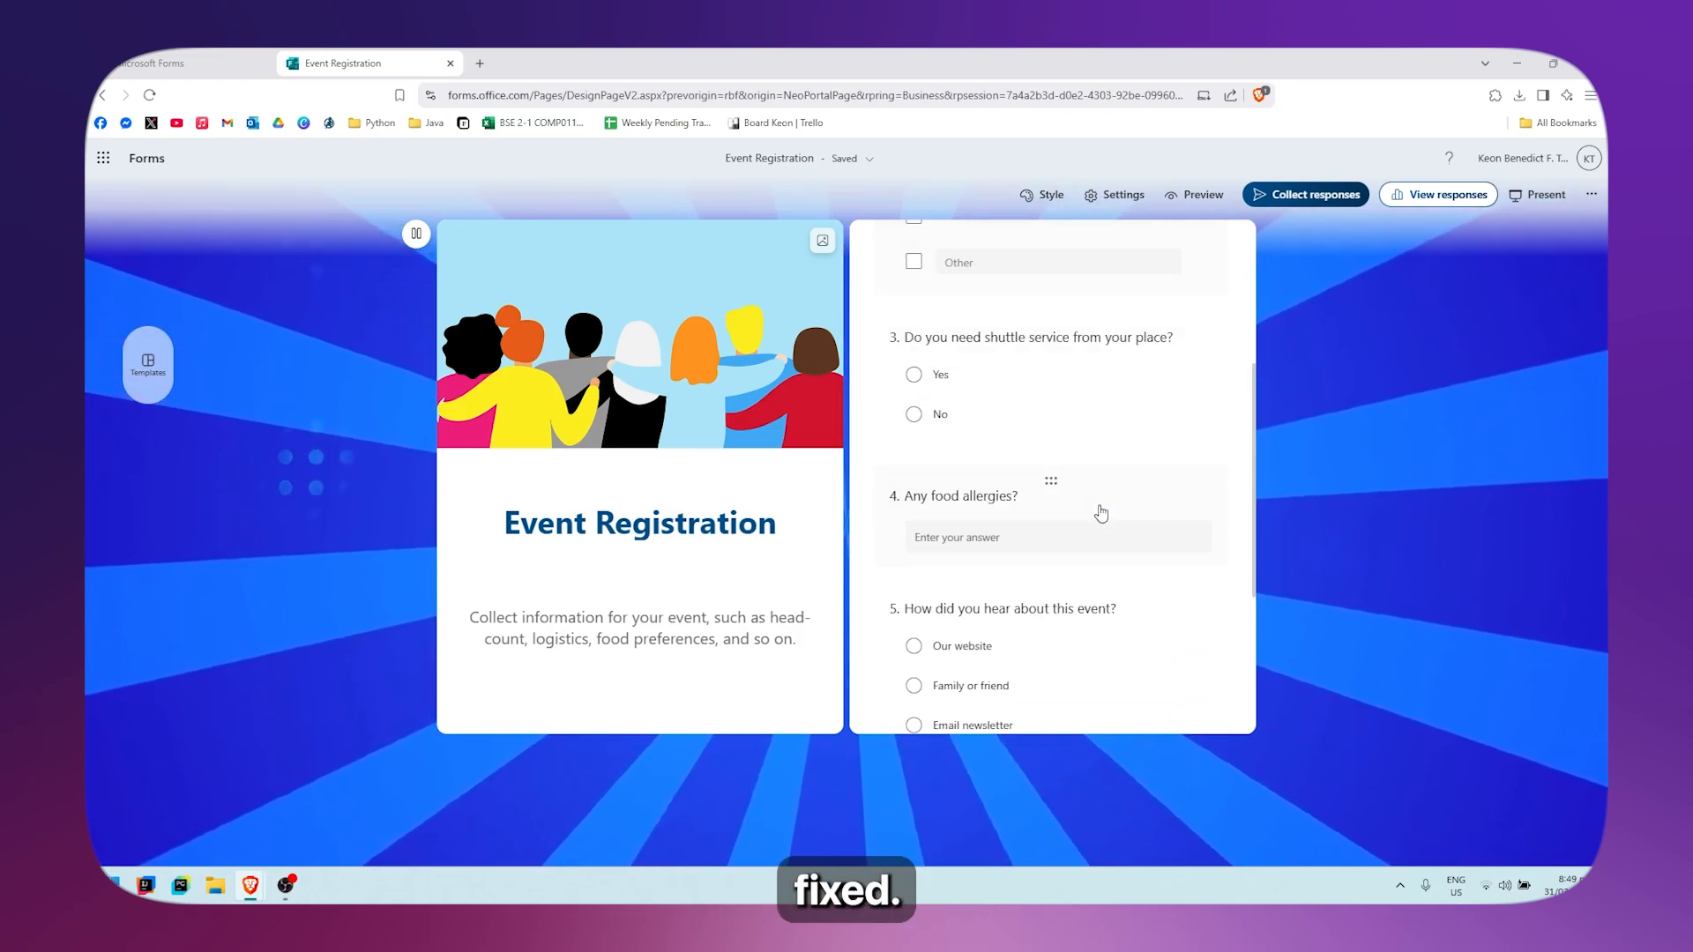
{"action": "scroll", "scroll_direction": "down", "scroll_amount": 3}
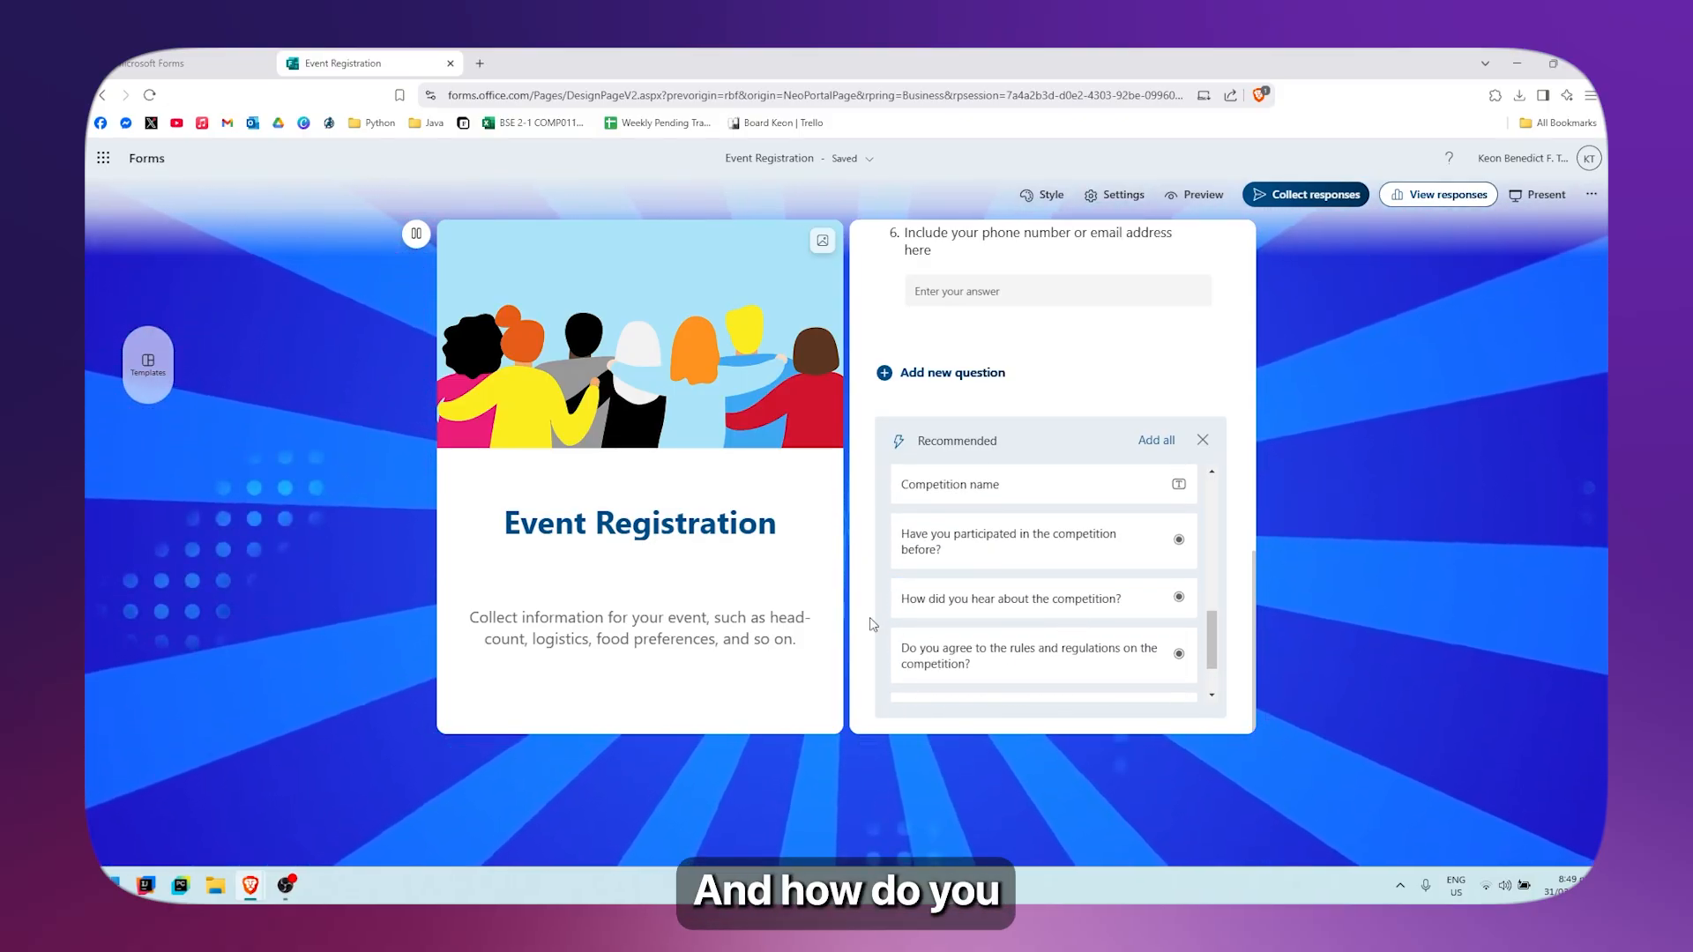
{"action": "mouse_move", "coordinate": [176, 725]}
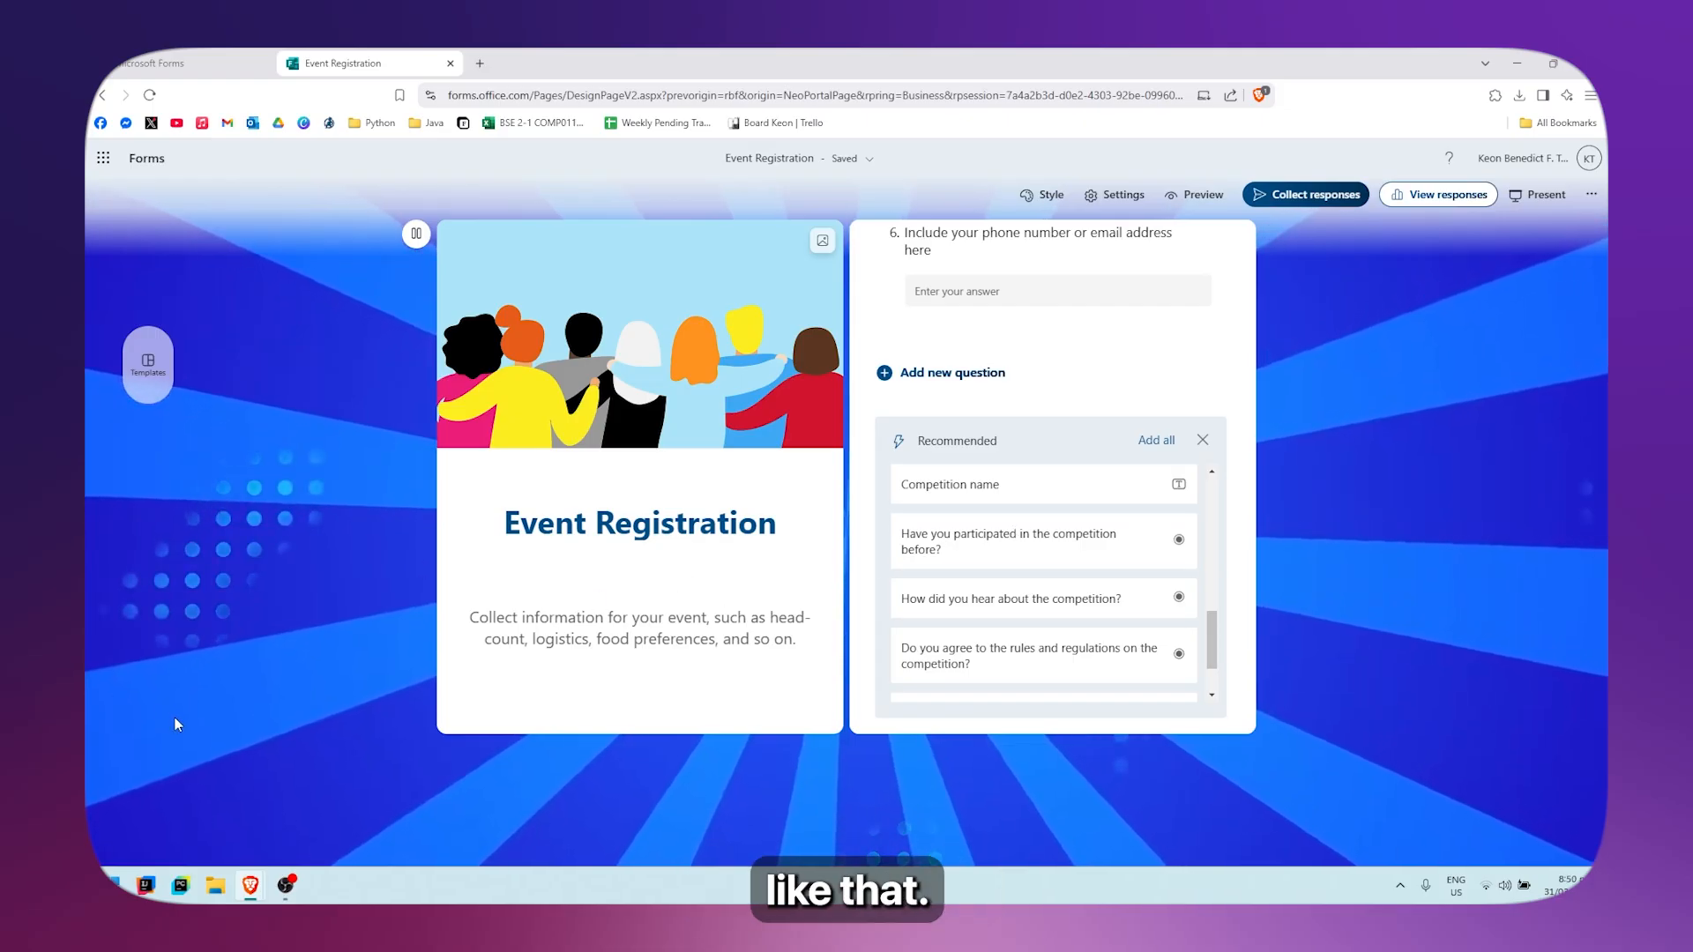
{"action": "left_click", "coordinate": [1201, 440]}
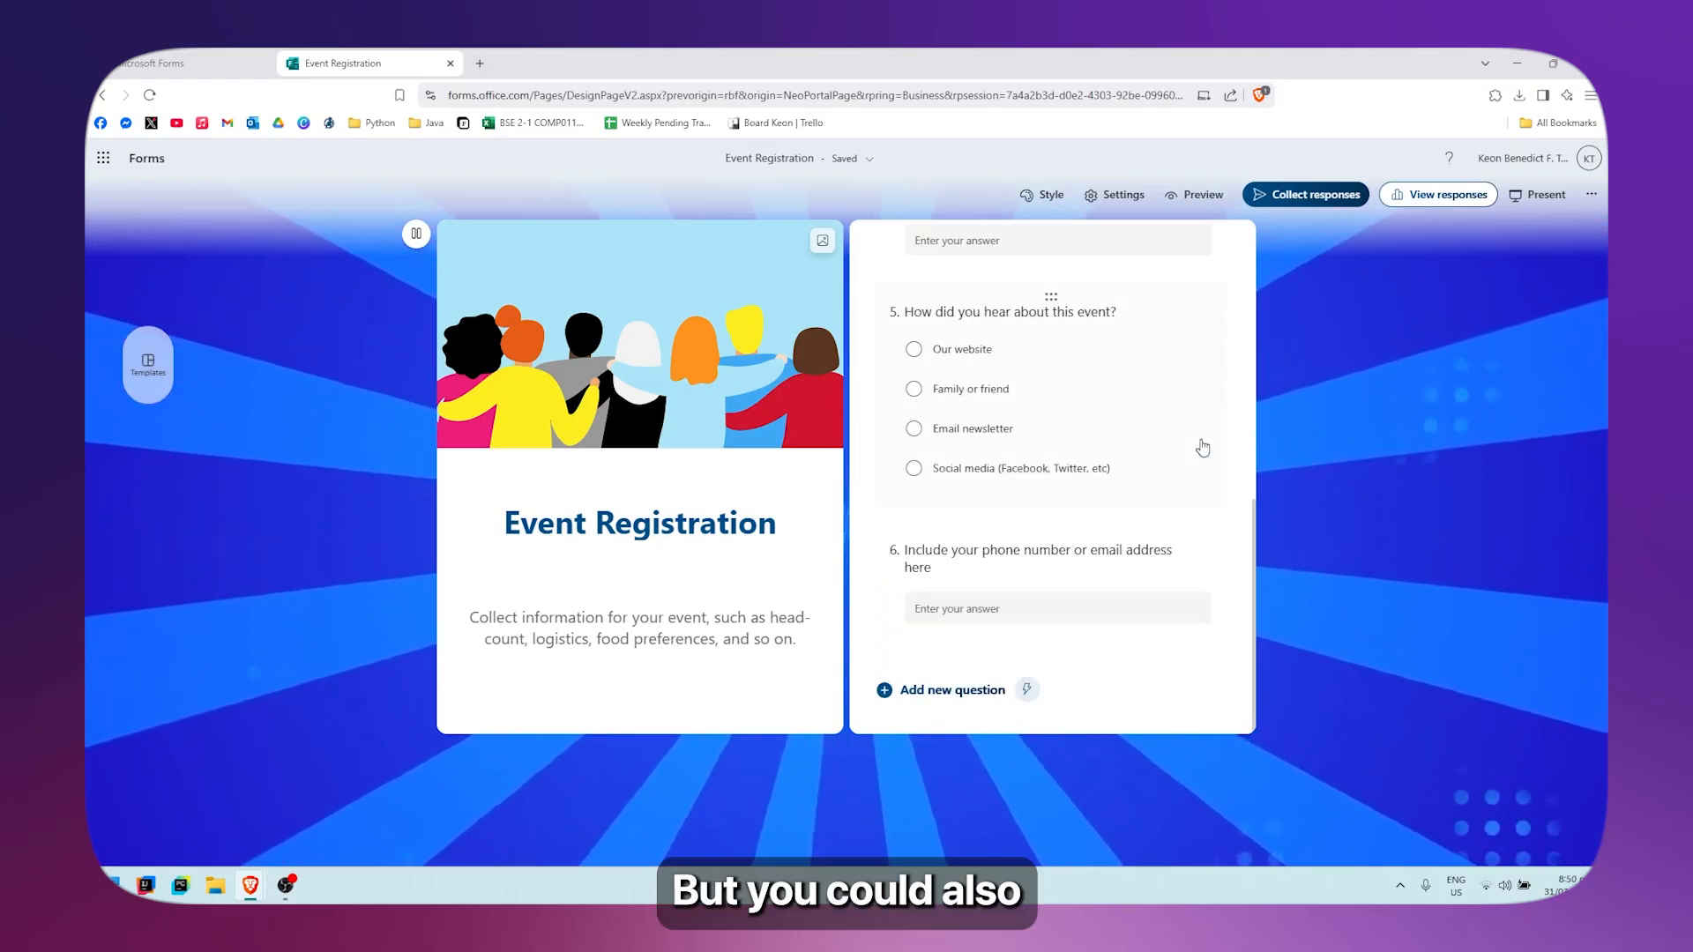
{"action": "left_click", "coordinate": [950, 689]}
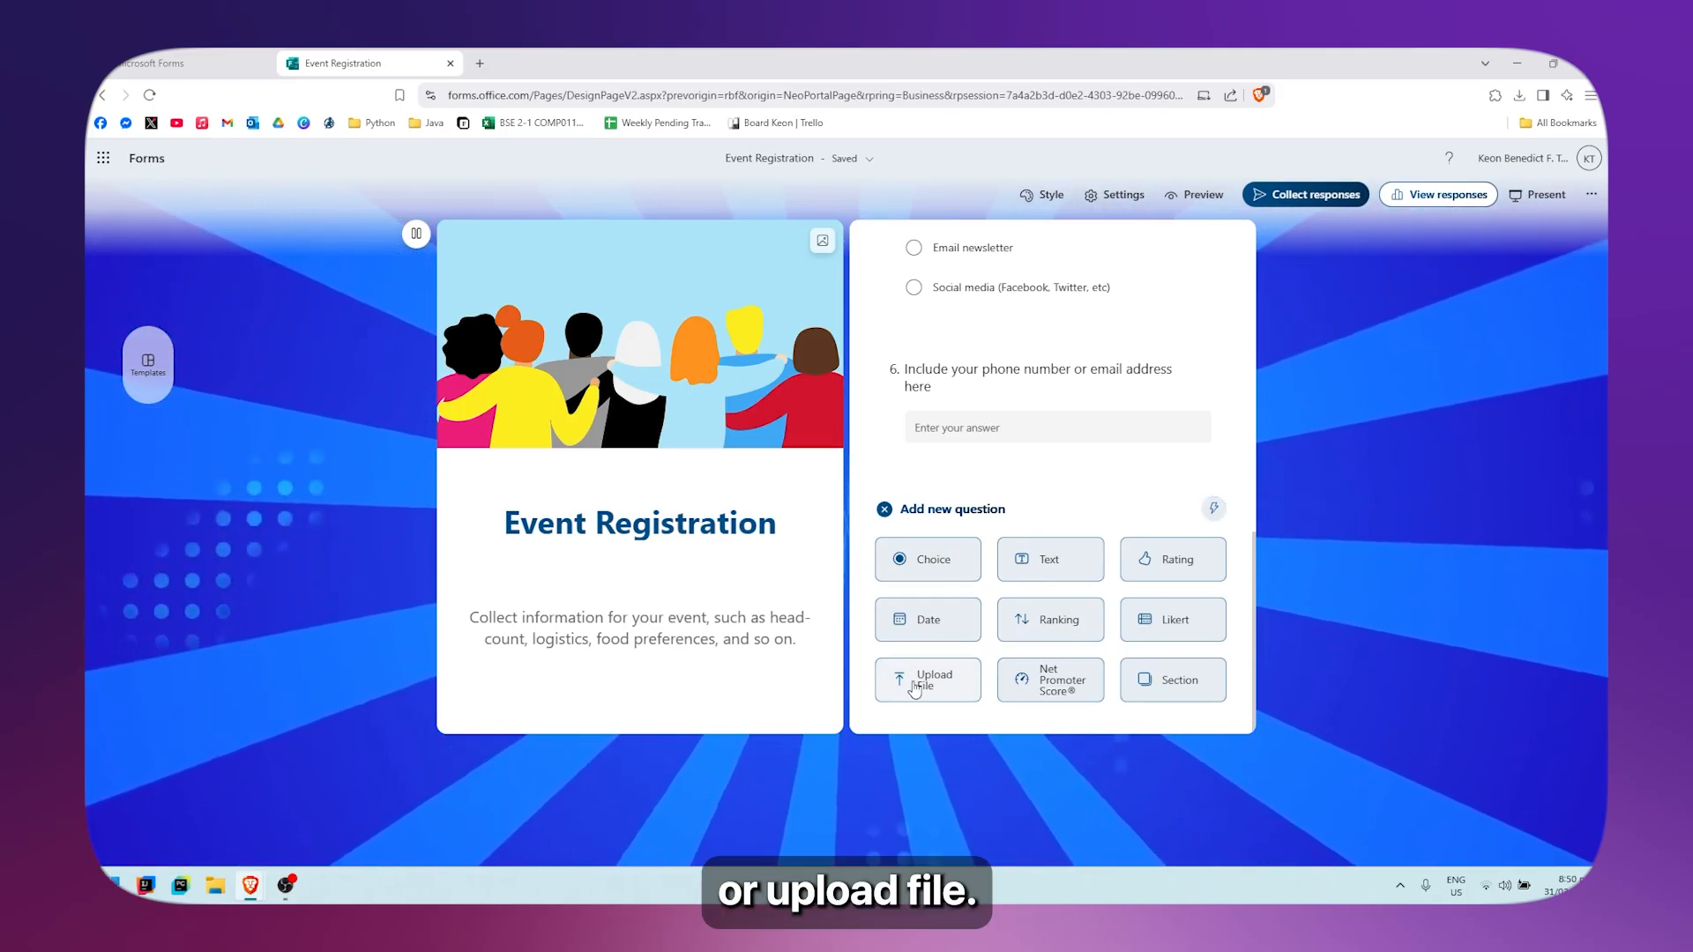
{"action": "mouse_move", "coordinate": [926, 601]}
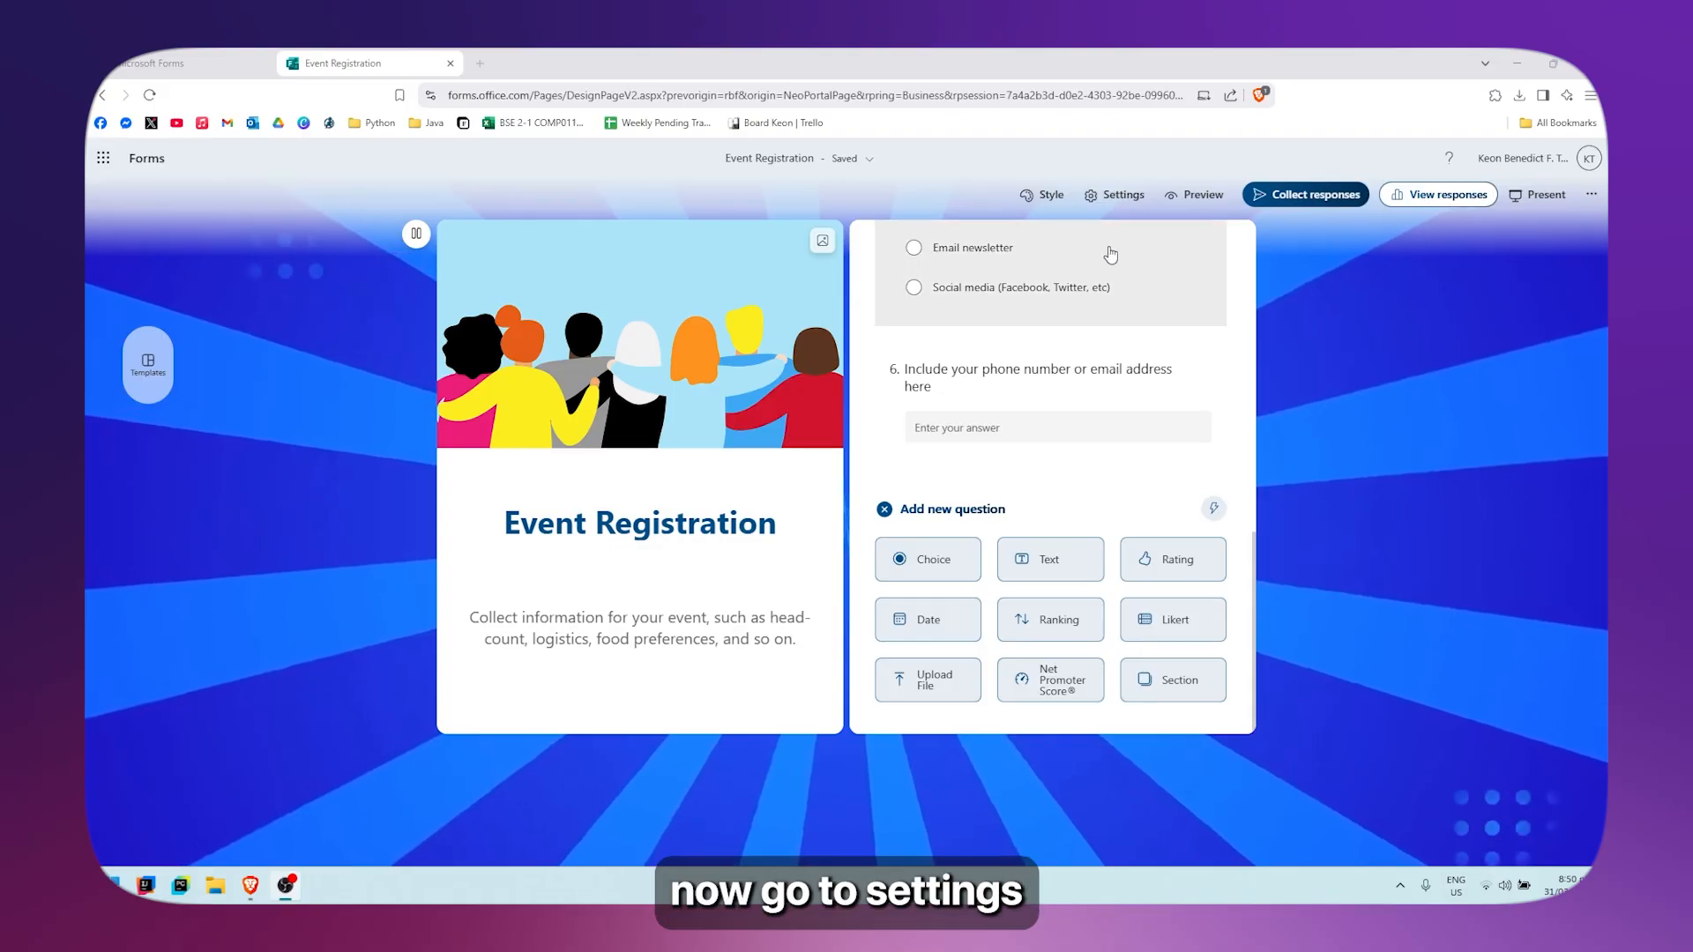
{"action": "left_click", "coordinate": [1121, 196]}
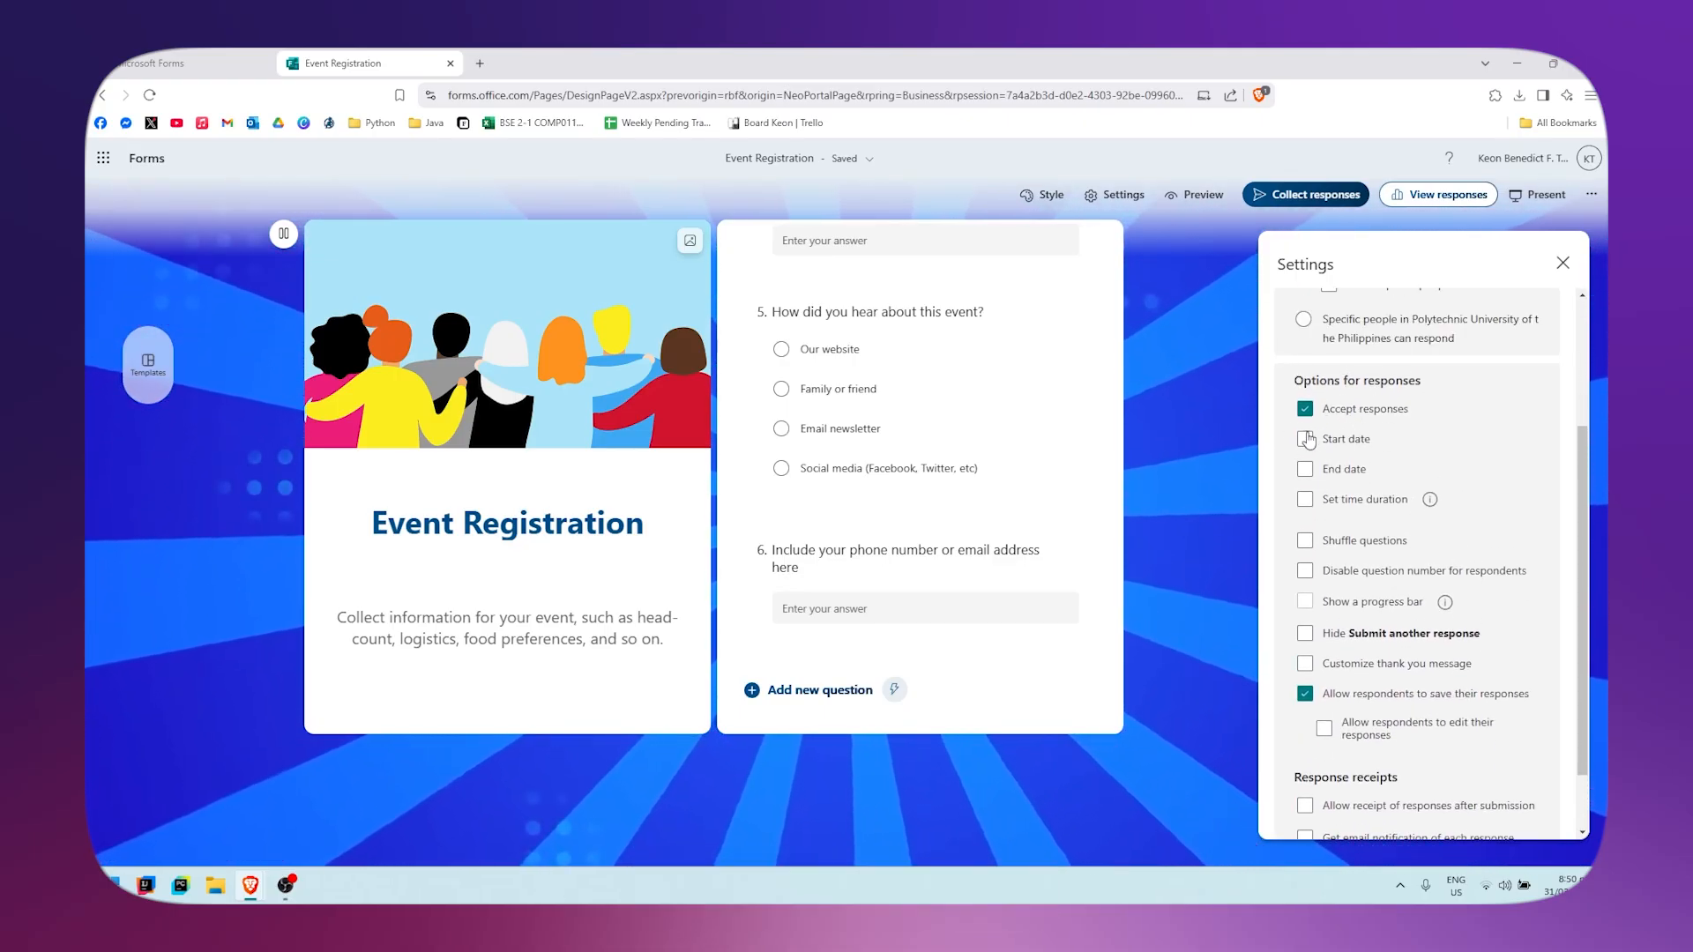
{"action": "left_click", "coordinate": [1305, 439]}
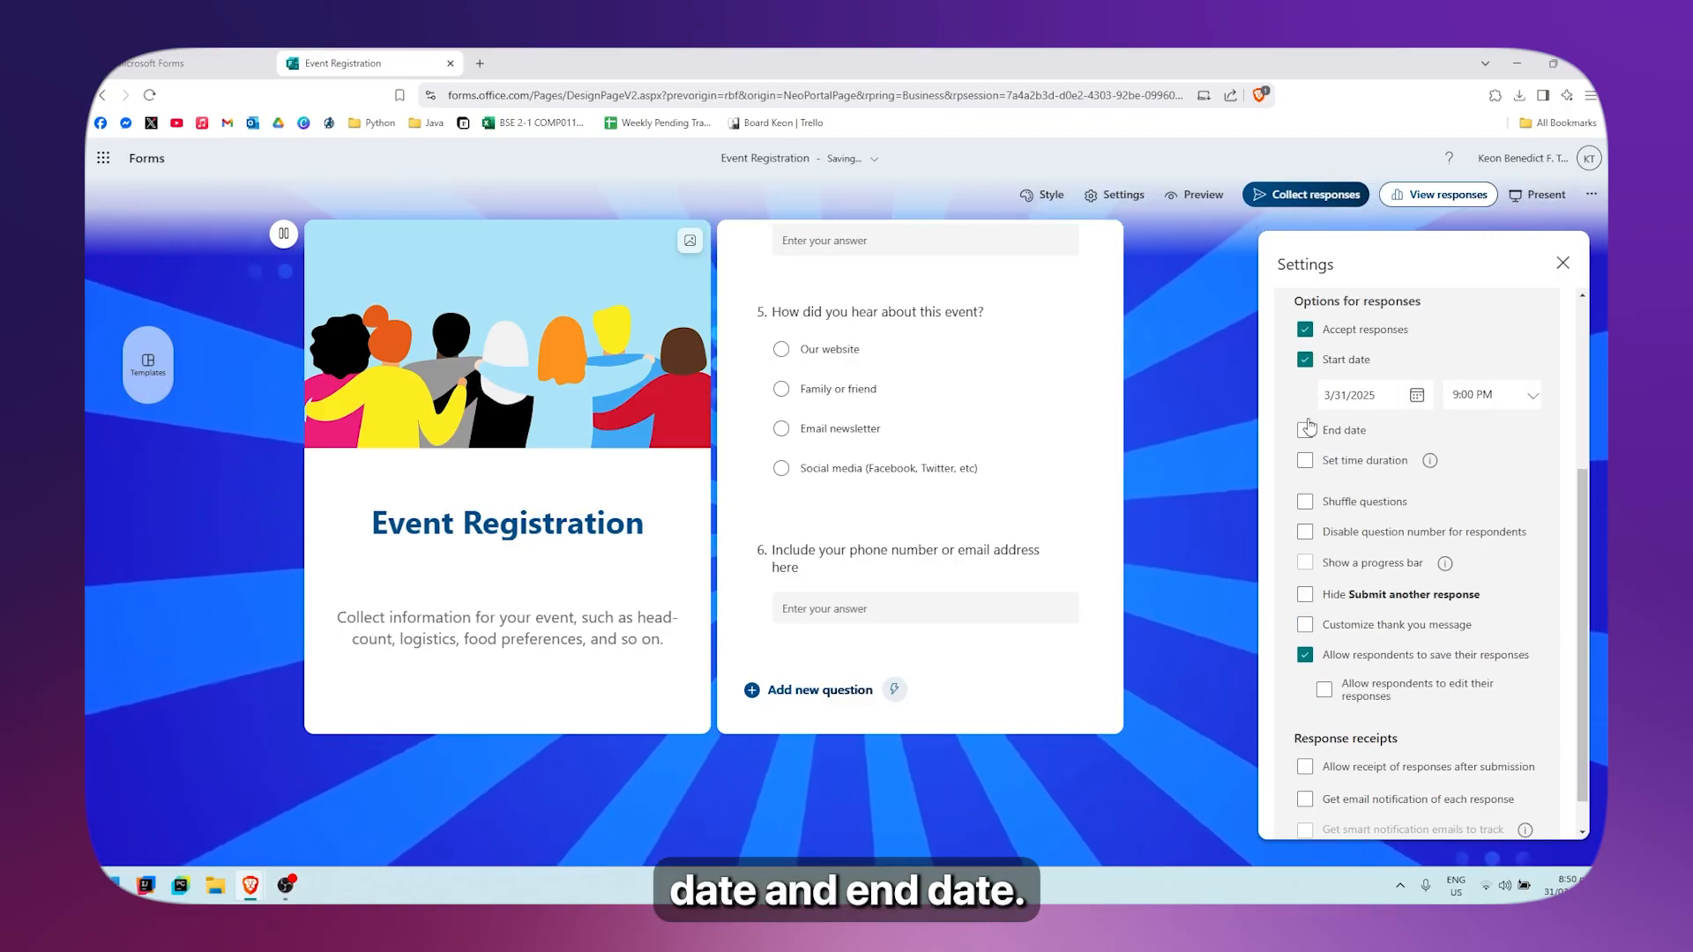
{"action": "left_click", "coordinate": [1305, 390]}
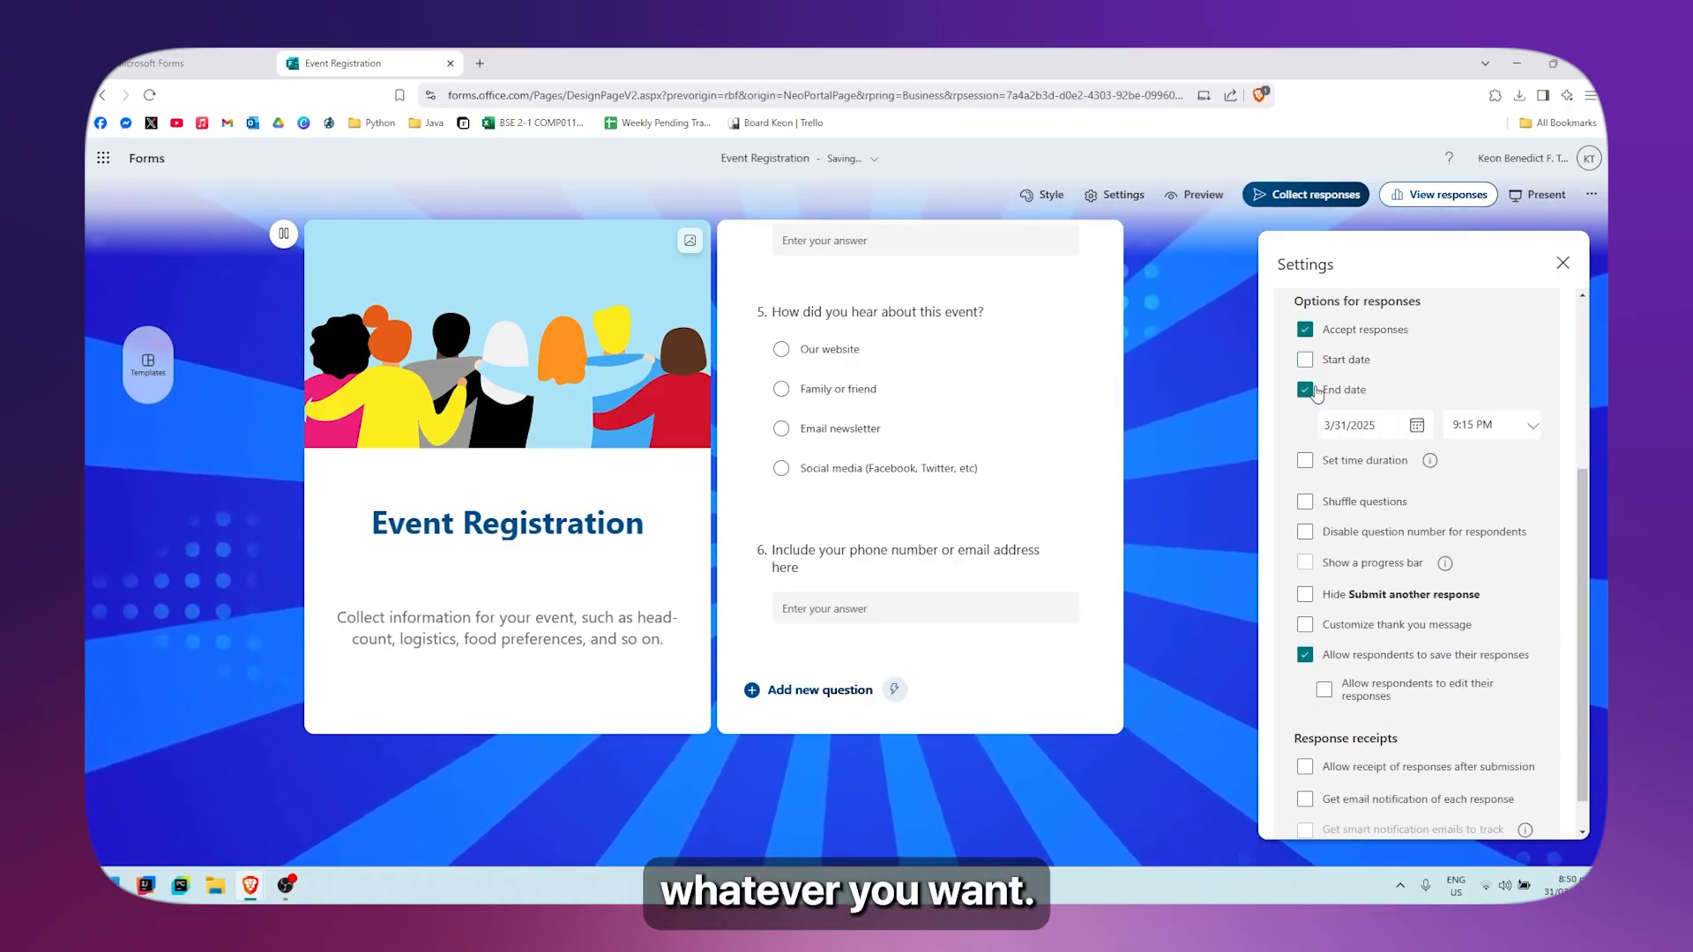
{"action": "left_click", "coordinate": [1305, 390]}
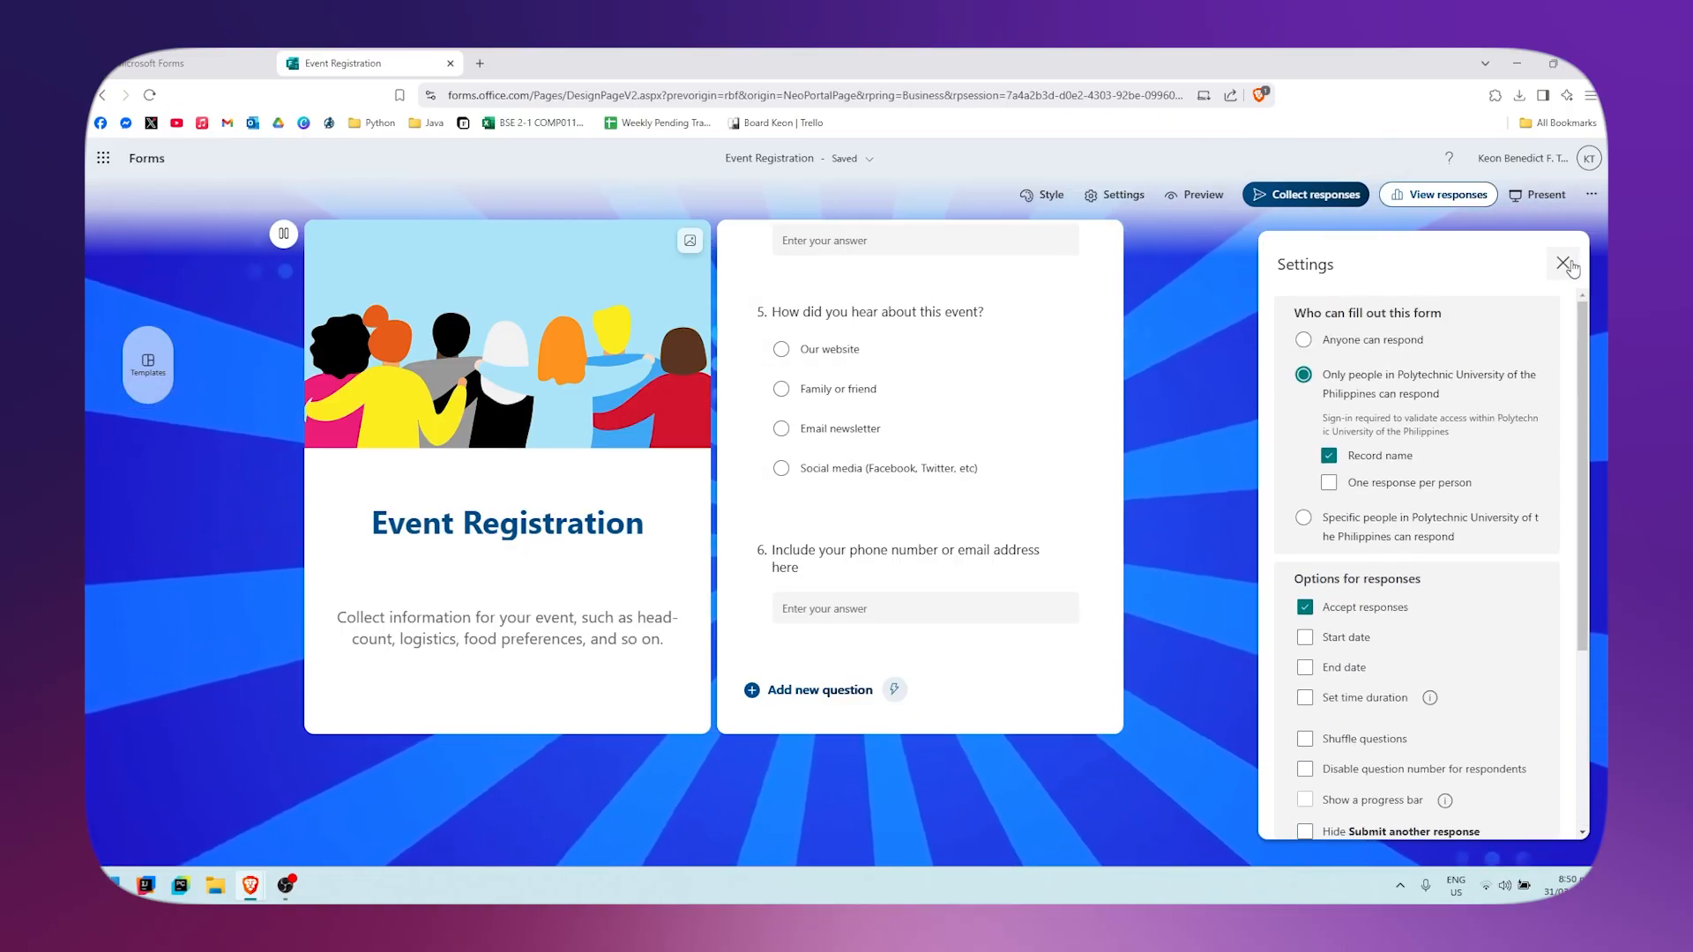
{"action": "left_click", "coordinate": [1567, 265]}
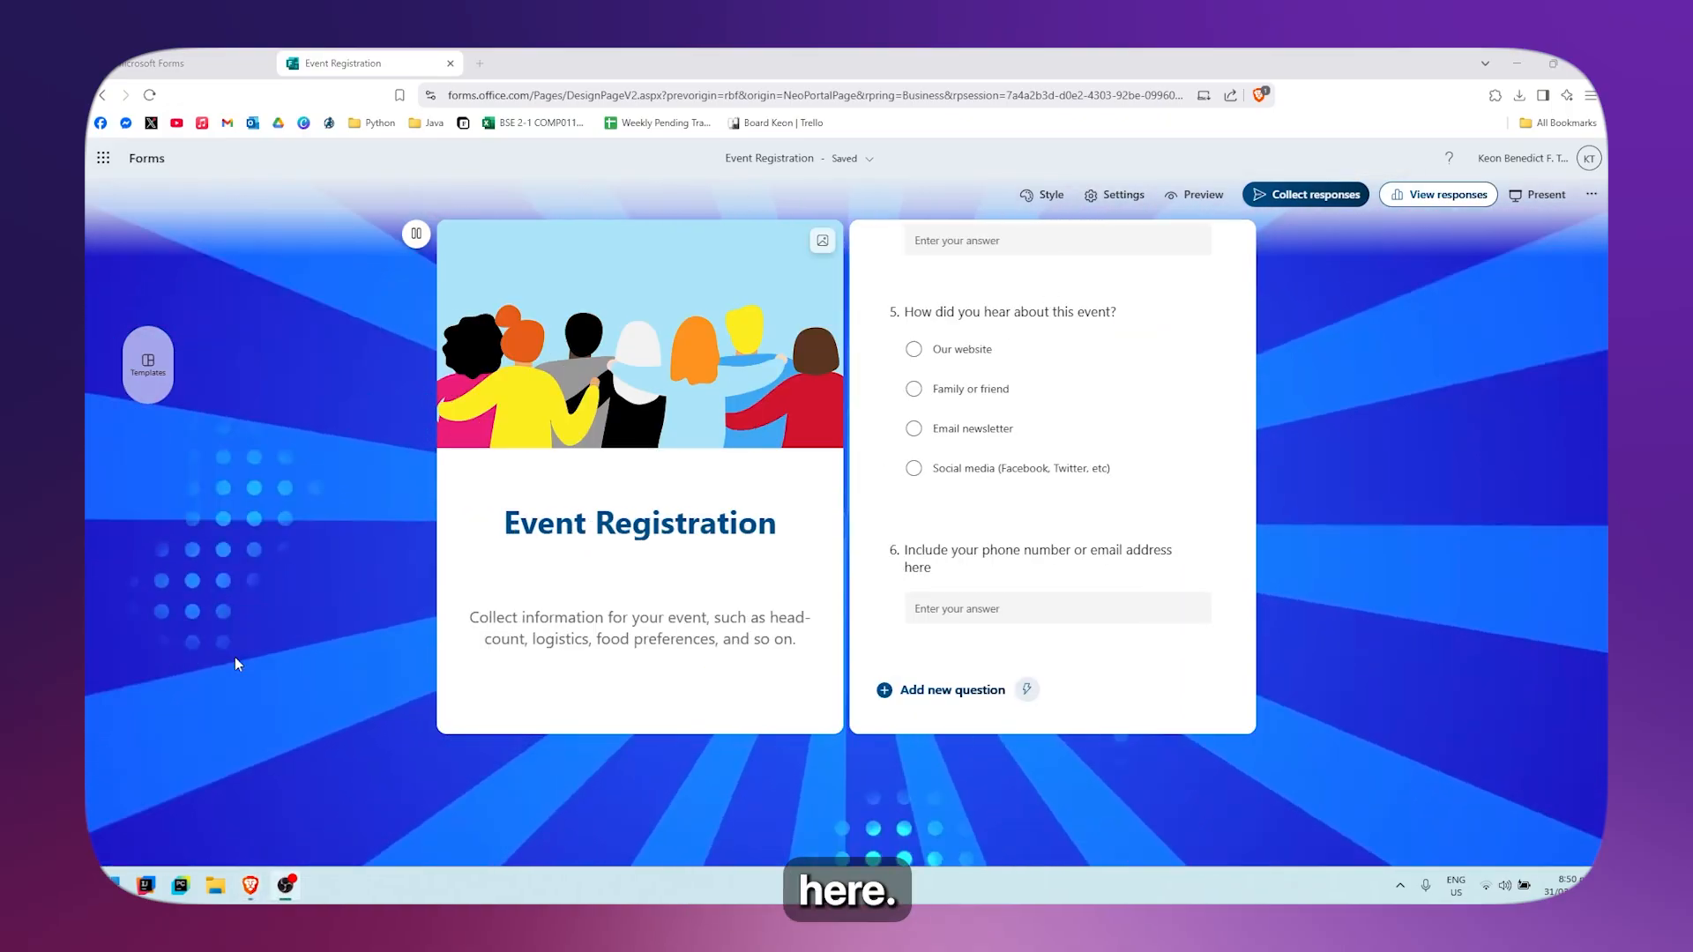
In Collect responses, allow Anyone to respond, shorten the URL and view the QR and embed options
{"action": "left_click", "coordinate": [1305, 194]}
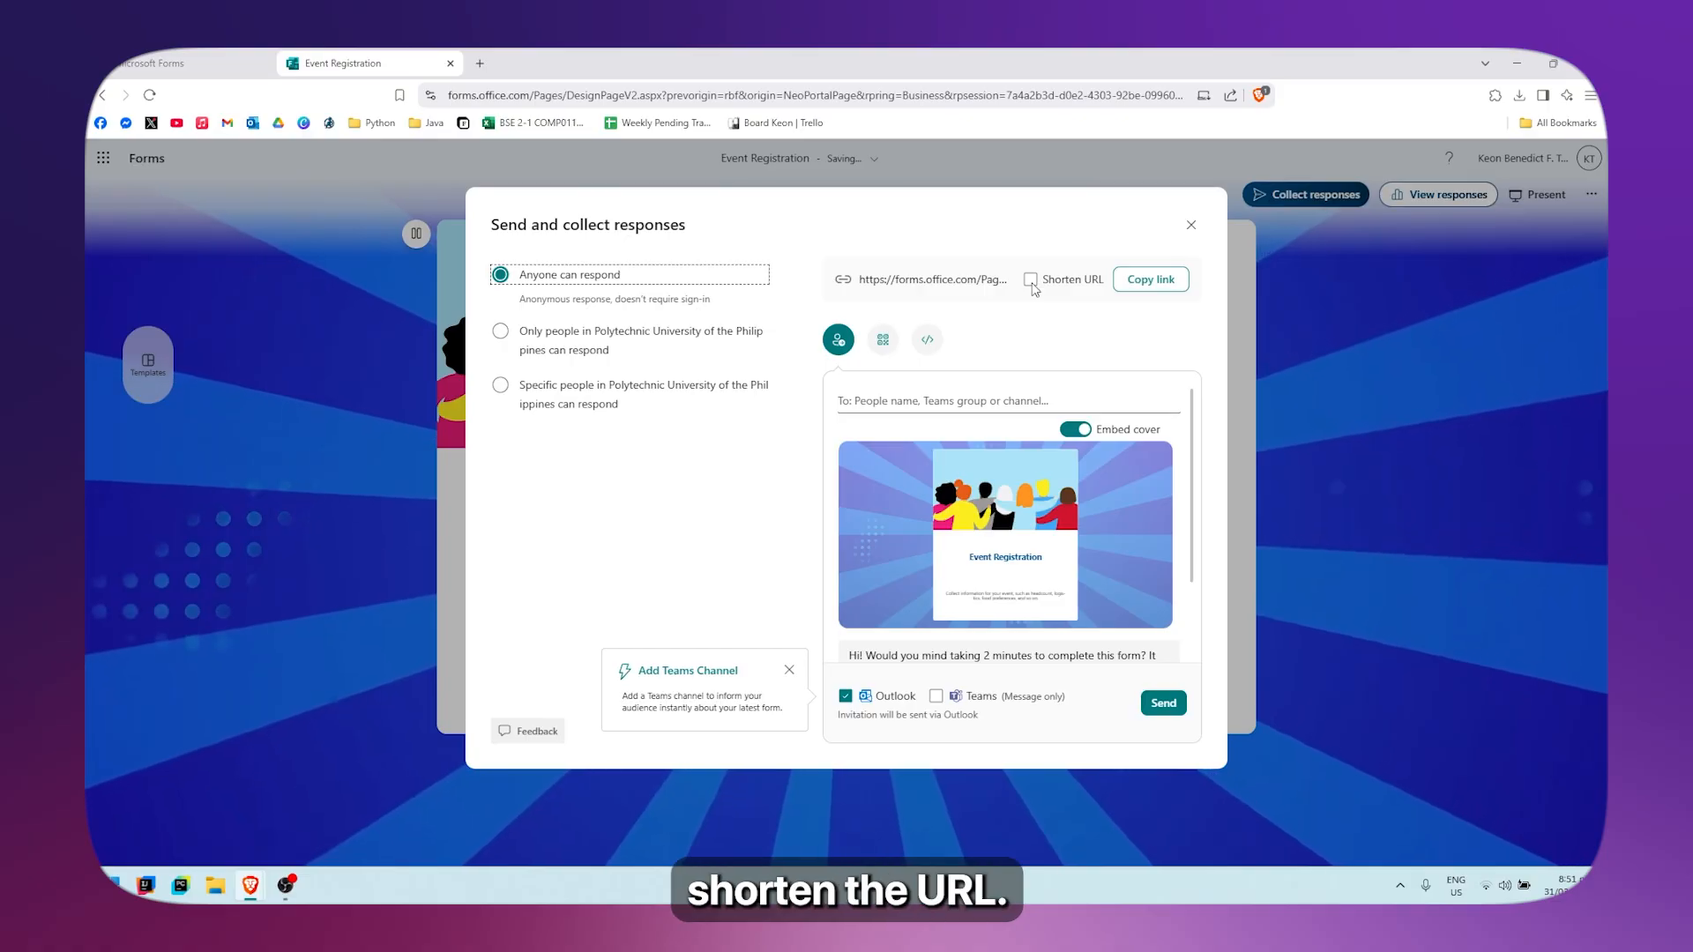
{"action": "left_click", "coordinate": [1028, 278]}
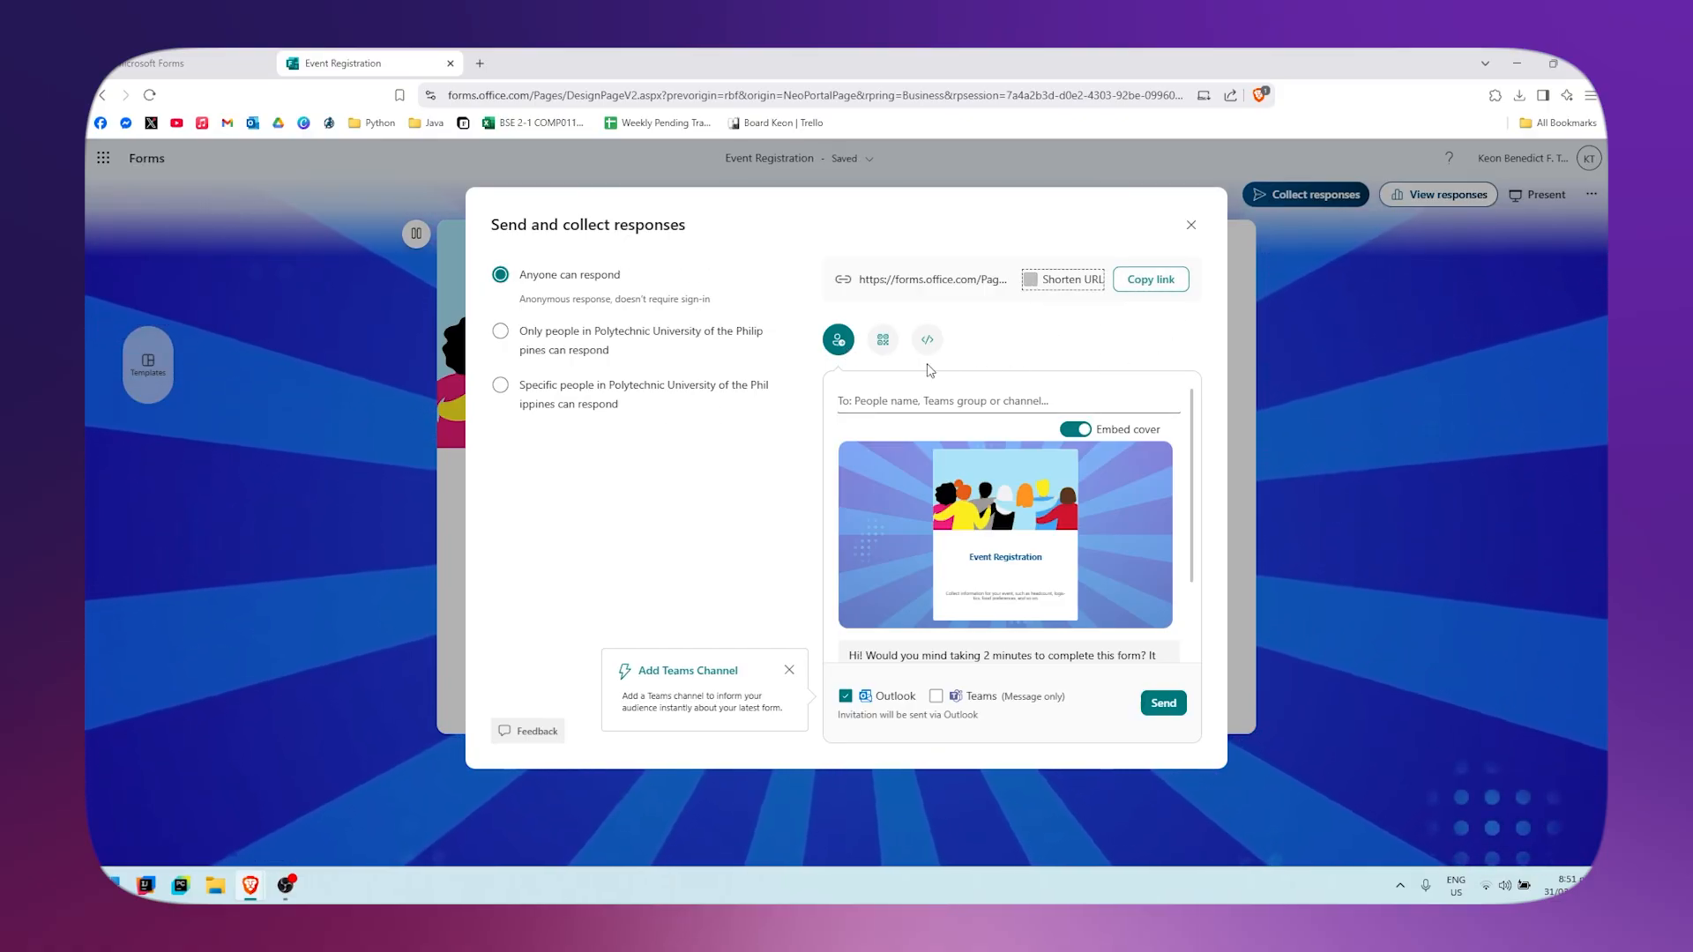
{"action": "left_click", "coordinate": [882, 339]}
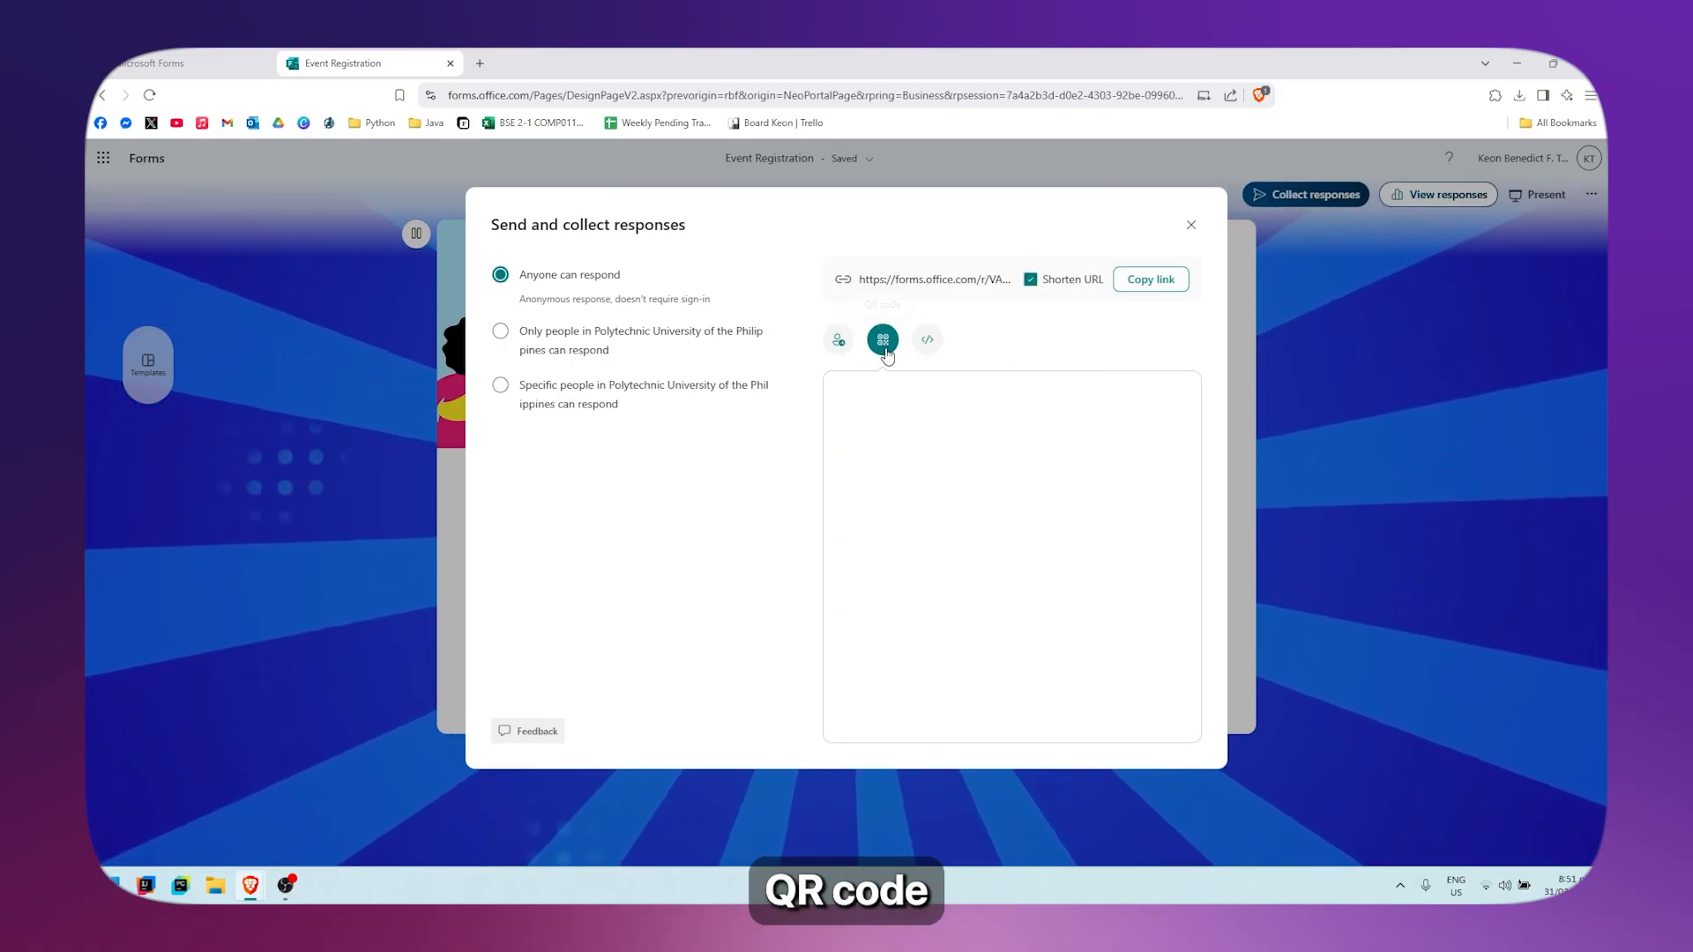
{"action": "left_click", "coordinate": [838, 338]}
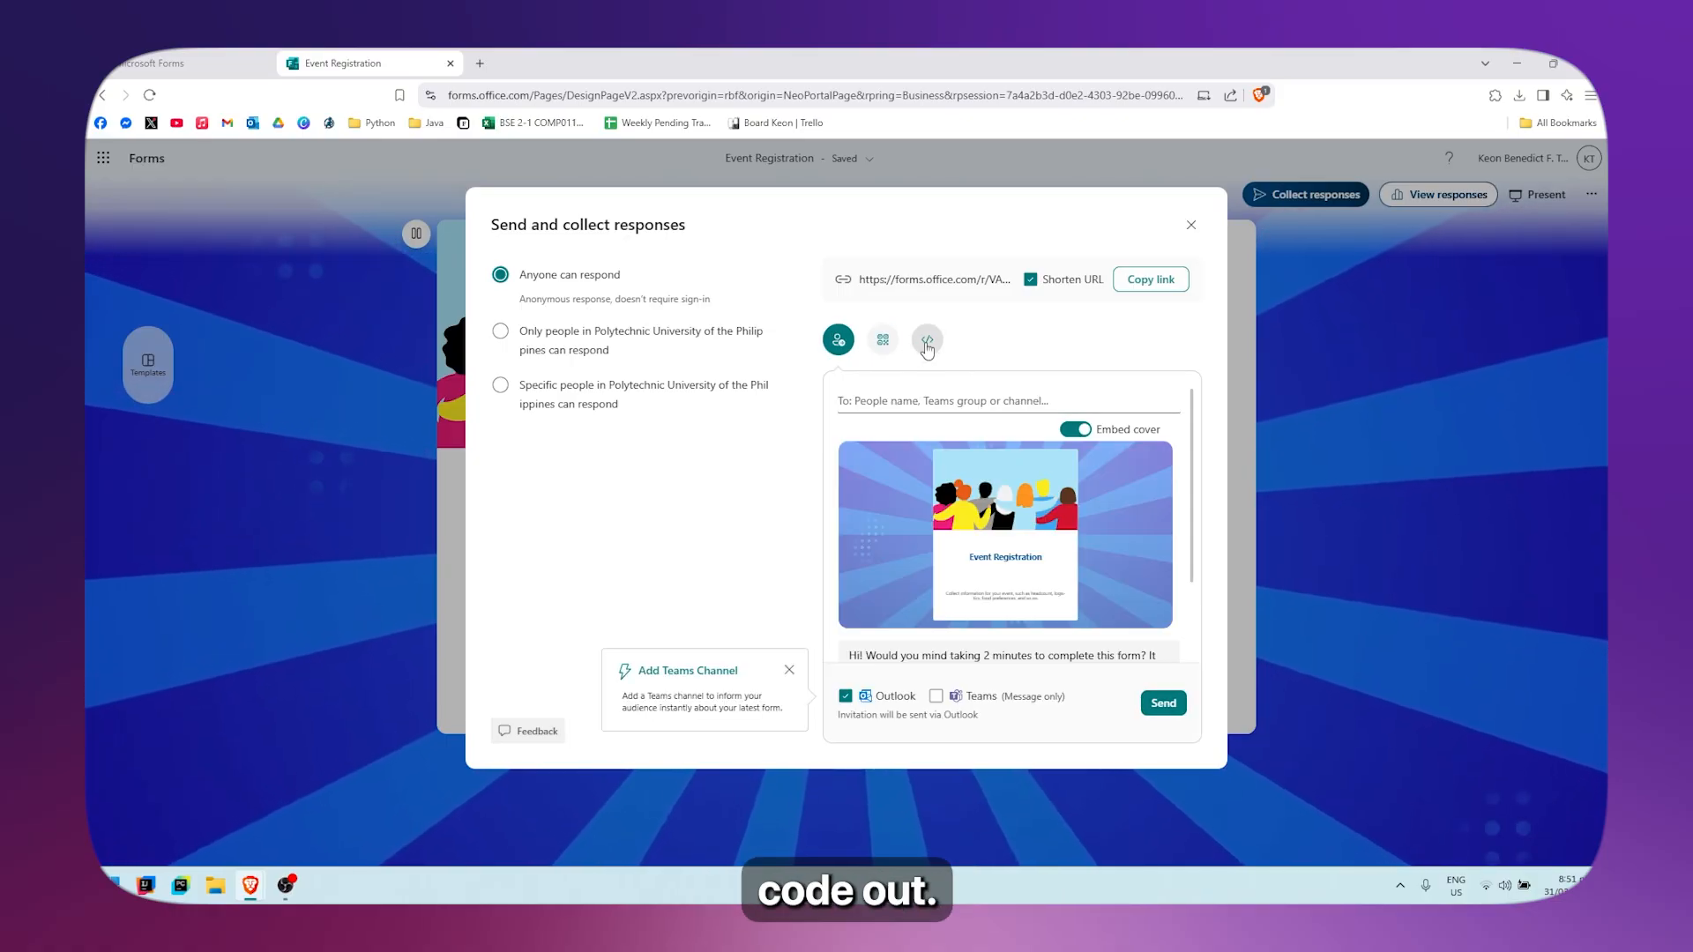
{"action": "mouse_move", "coordinate": [925, 339]}
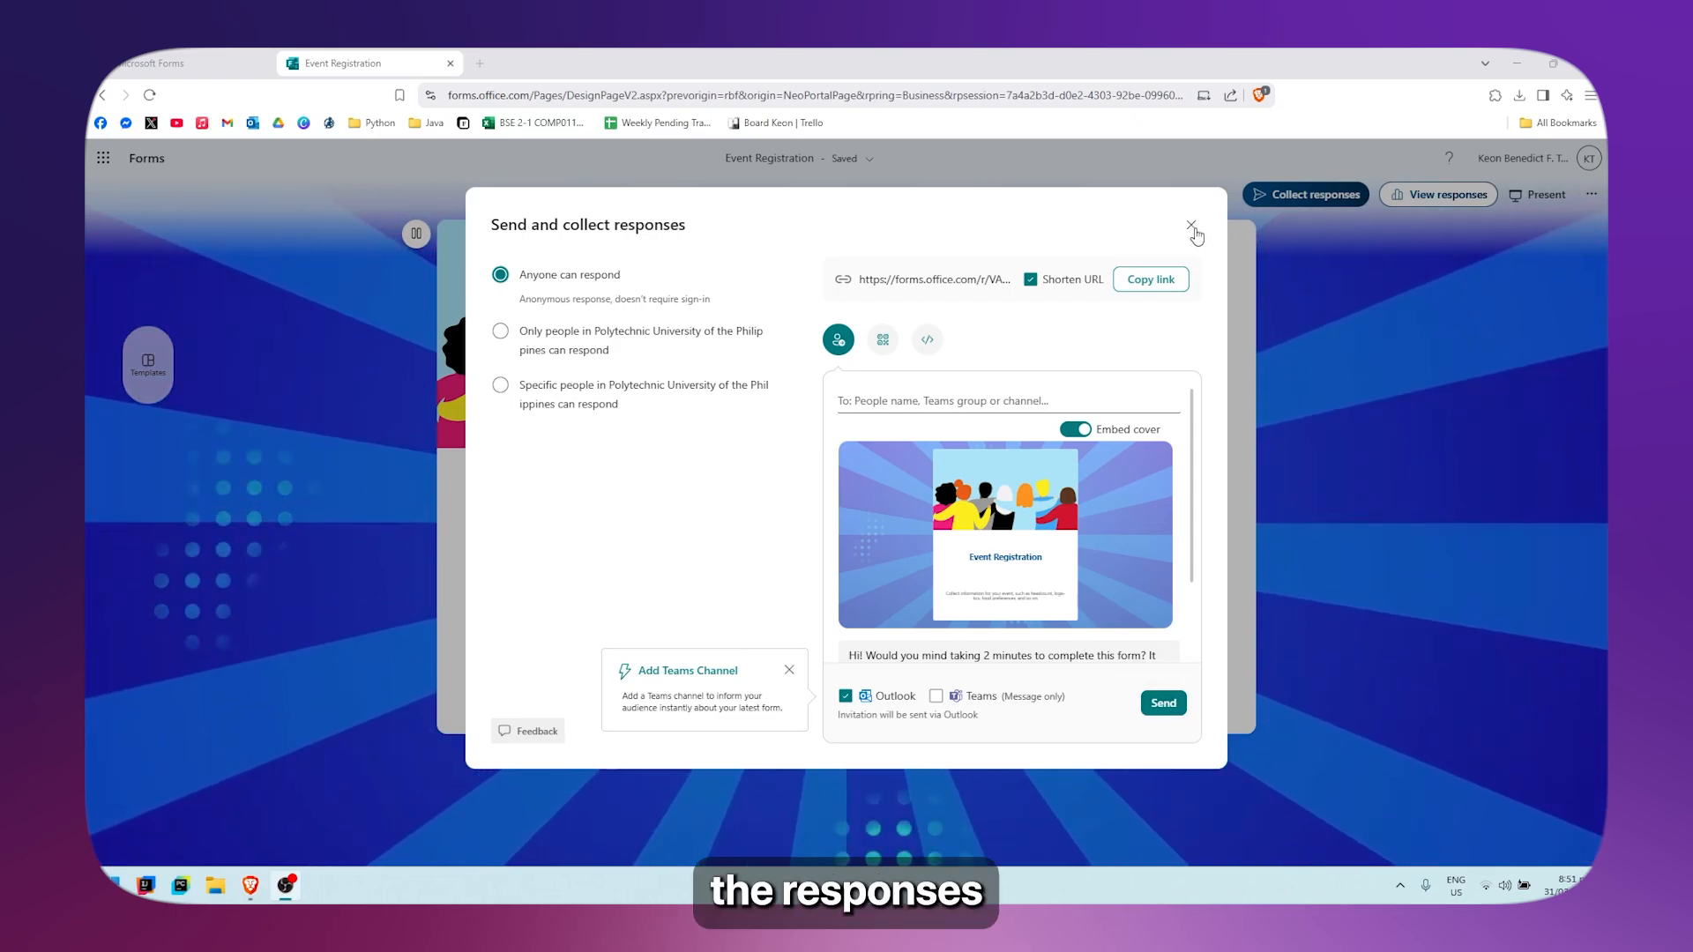
{"action": "left_click", "coordinate": [1192, 228]}
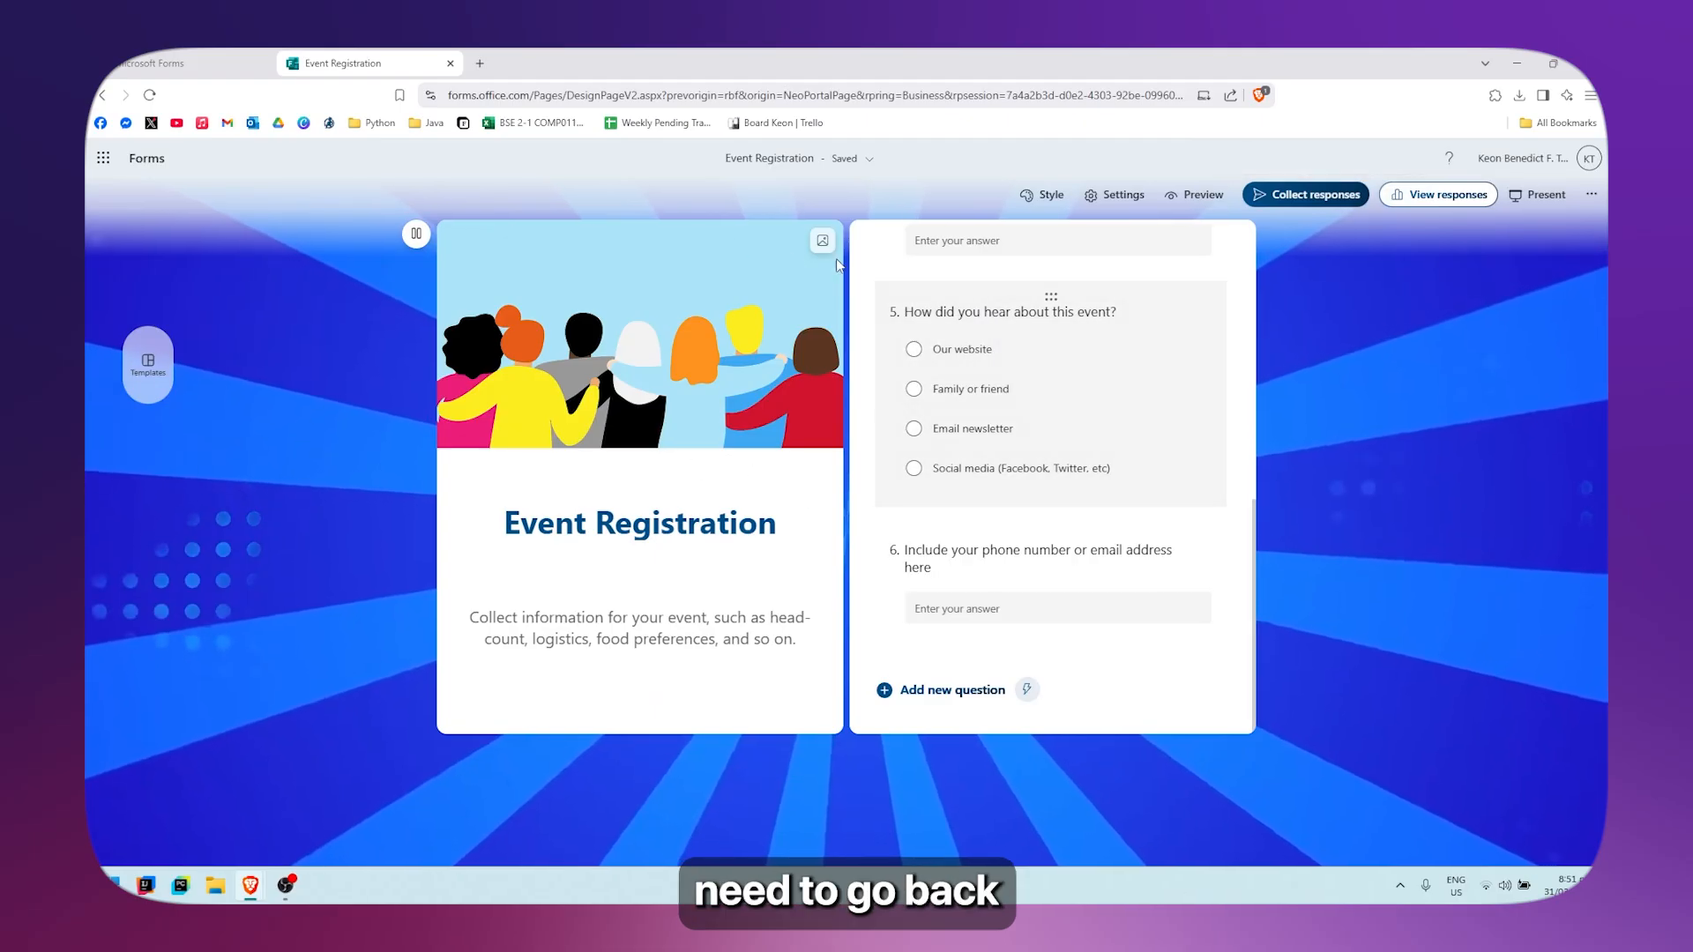
{"action": "mouse_move", "coordinate": [1145, 341]}
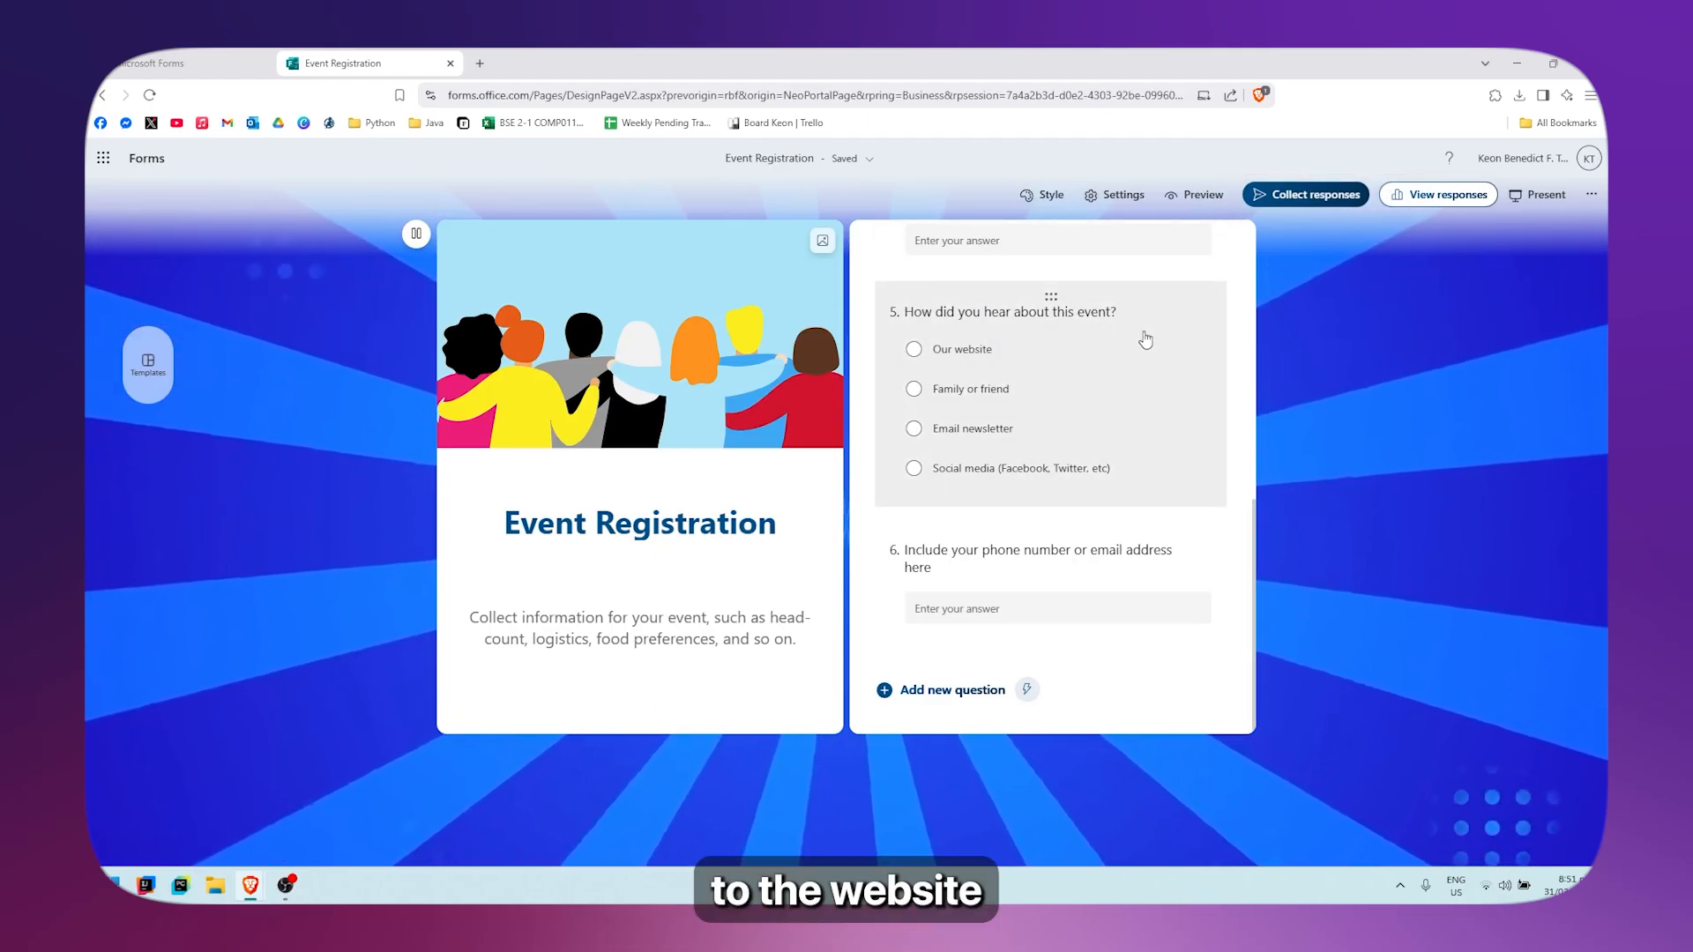
View the Responses overview showing zero responses and scroll through its summary cards
{"action": "left_click", "coordinate": [1444, 194]}
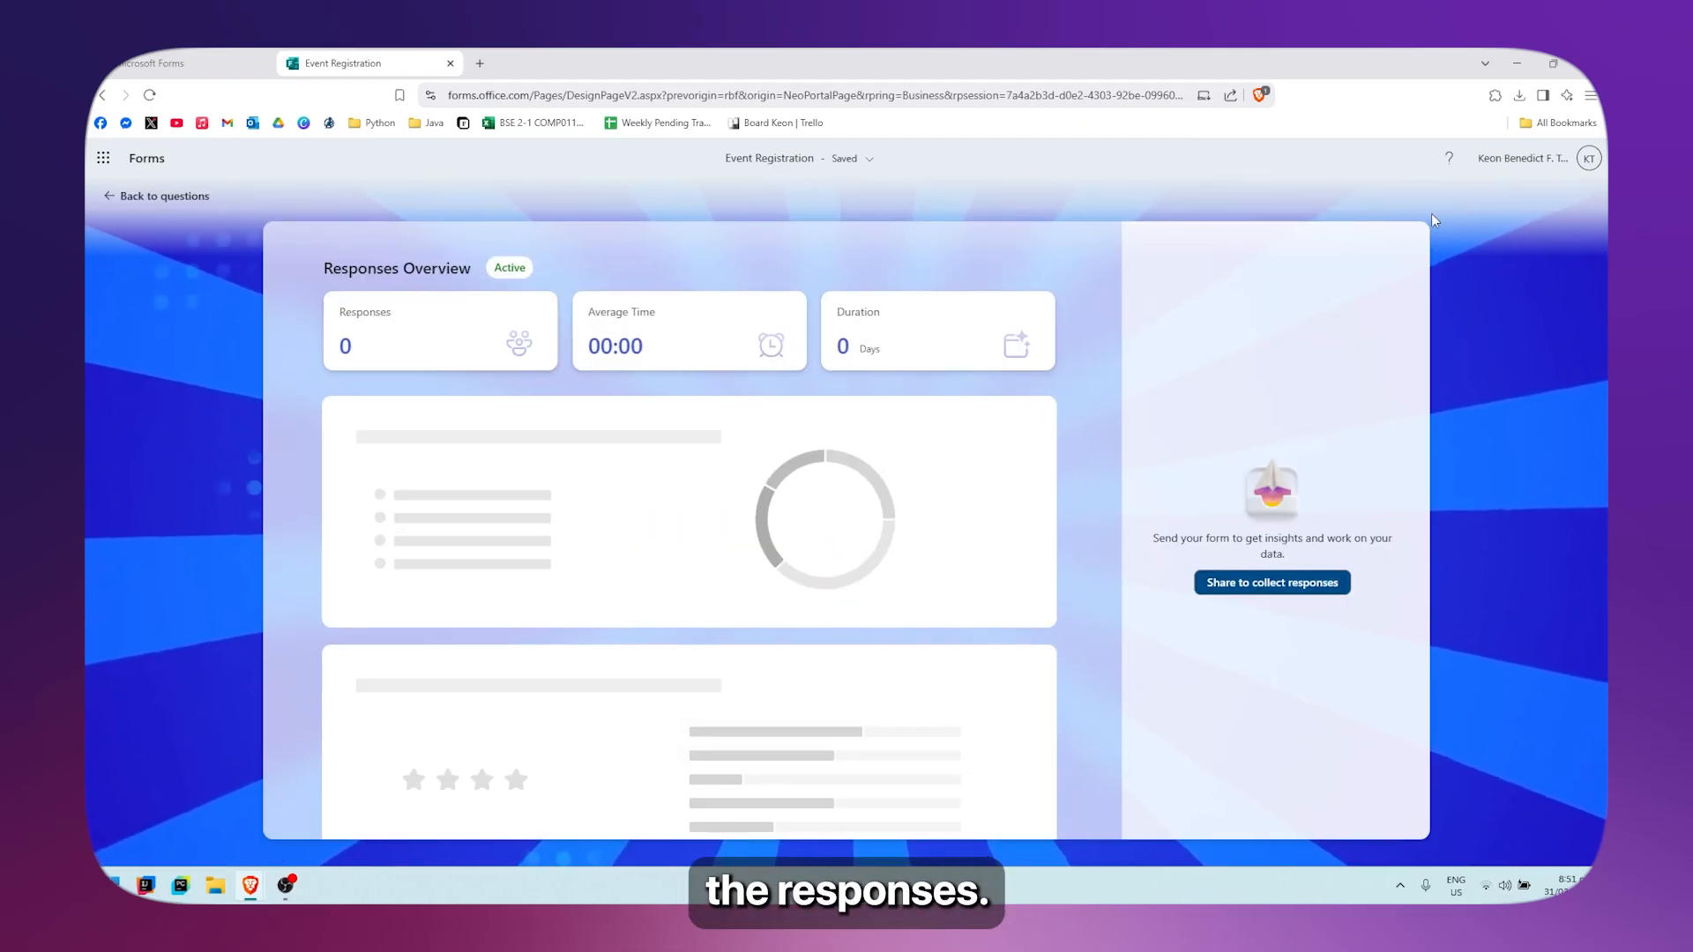
{"action": "scroll", "scroll_direction": "down", "scroll_amount": 3}
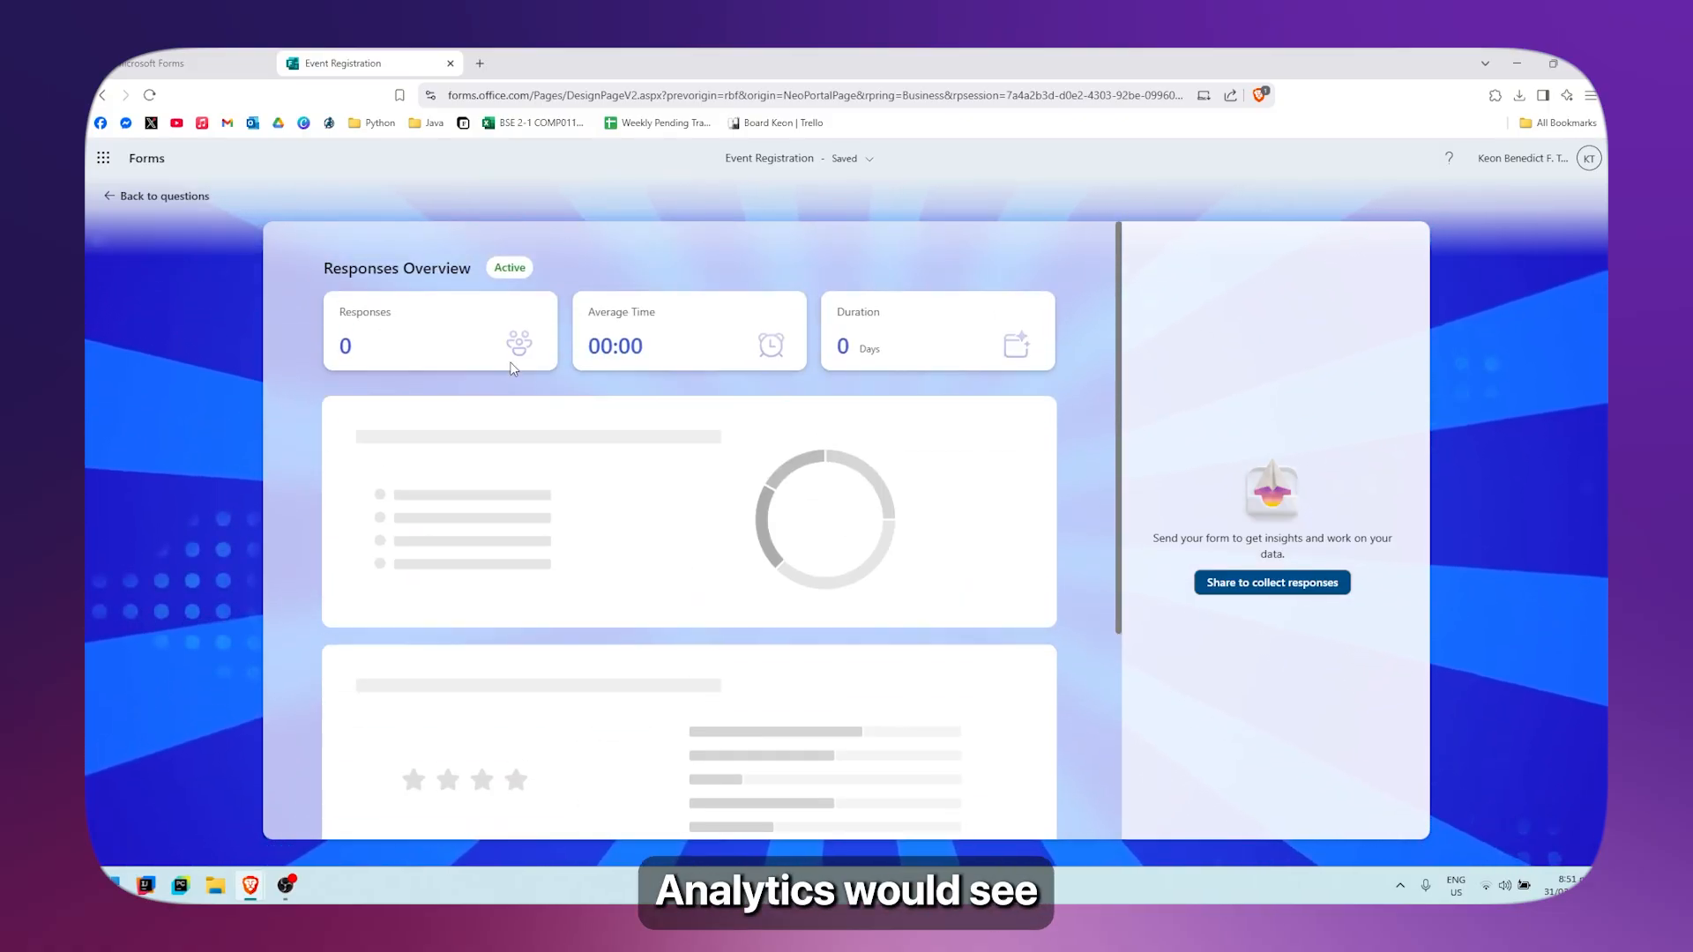
{"action": "mouse_move", "coordinate": [584, 376]}
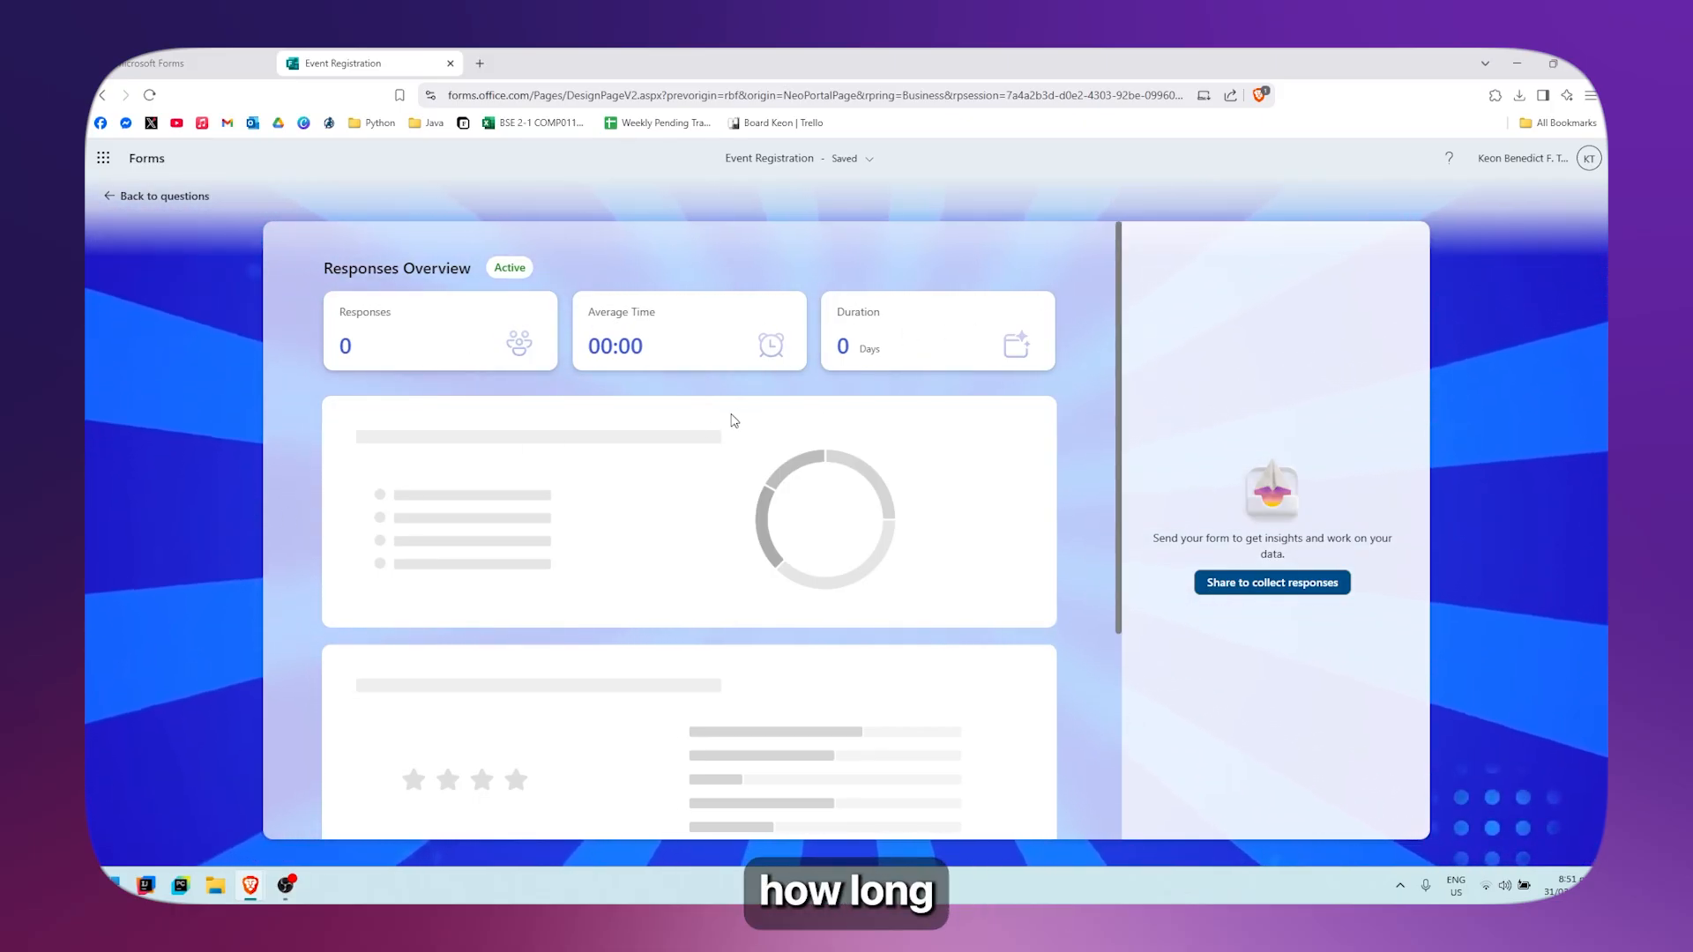
{"action": "scroll", "scroll_direction": "down", "scroll_amount": 3}
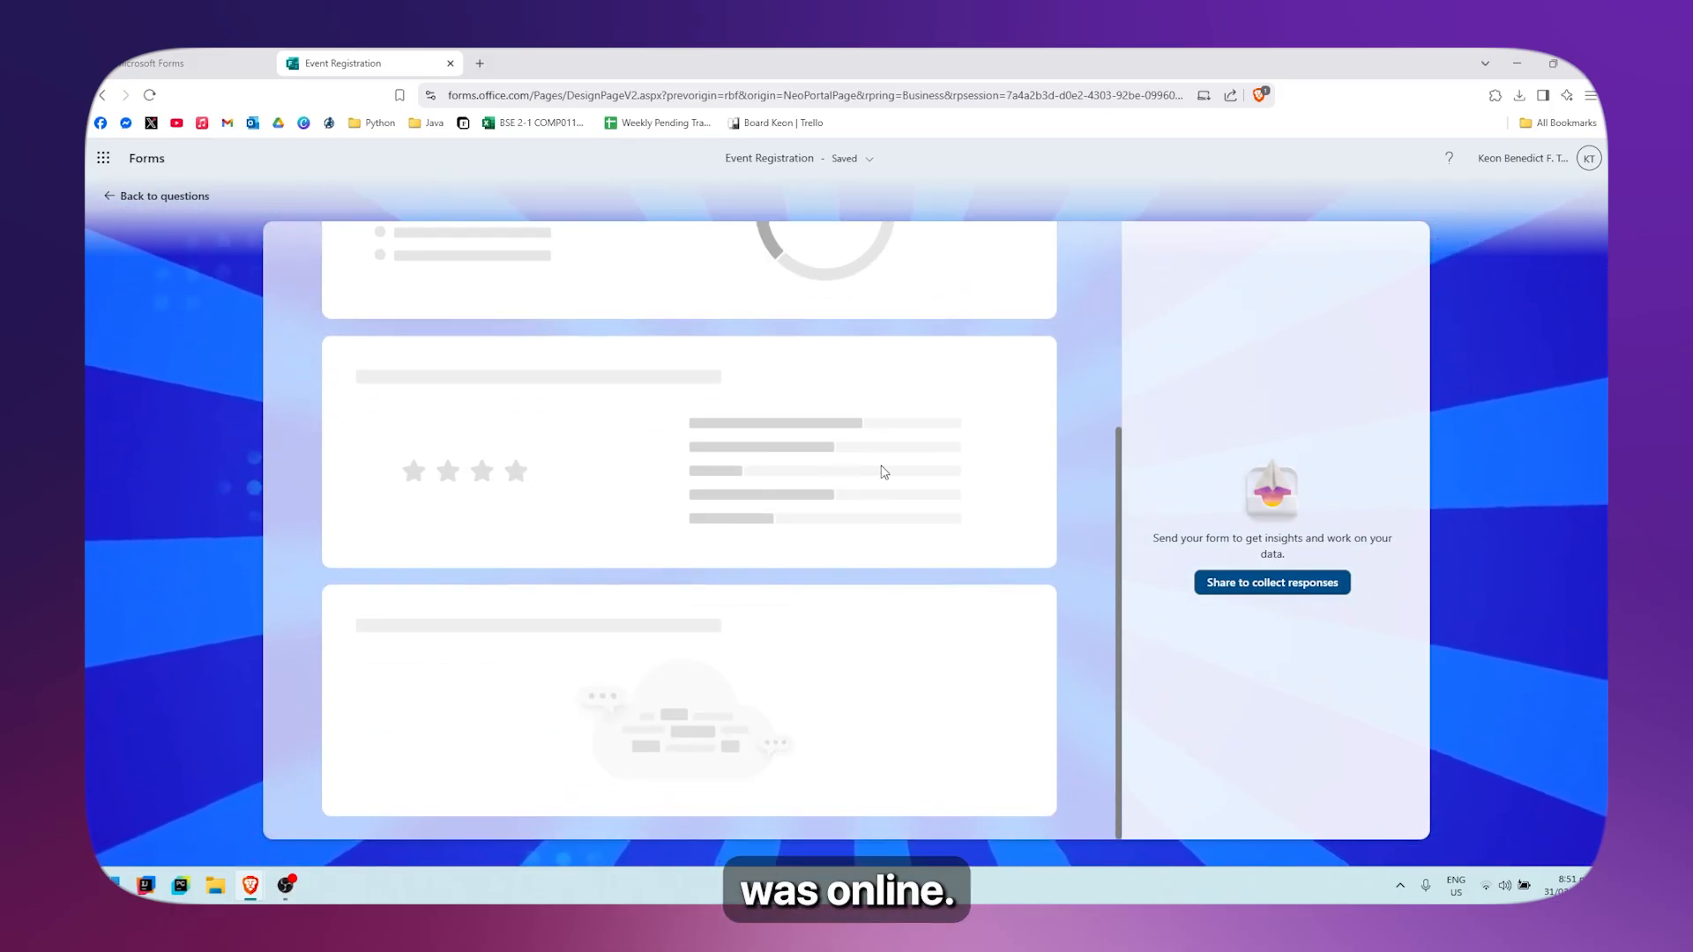